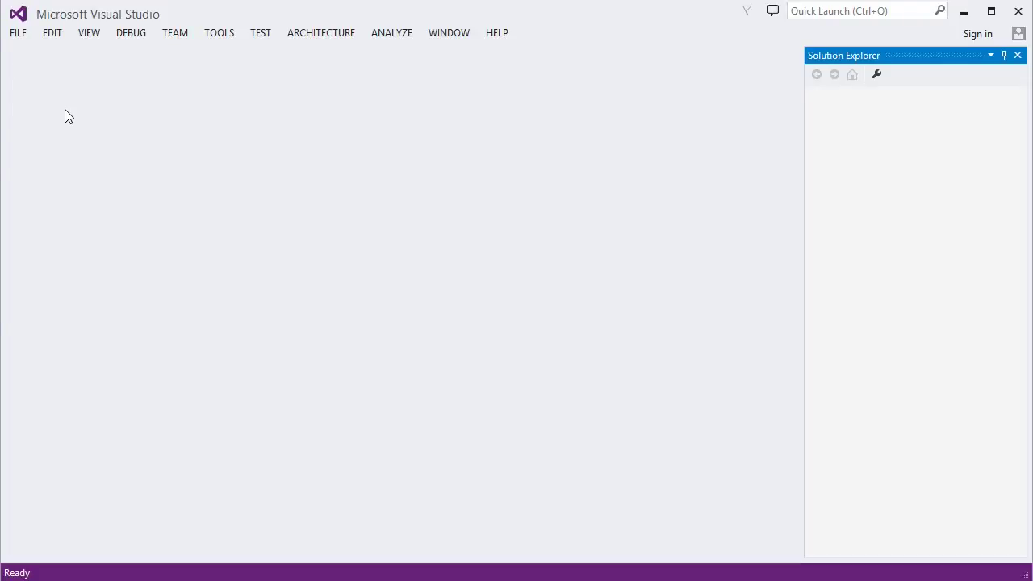
Create a Python project 'samplepolls' from the Polls Bottle Web Project sample template
click(16, 32)
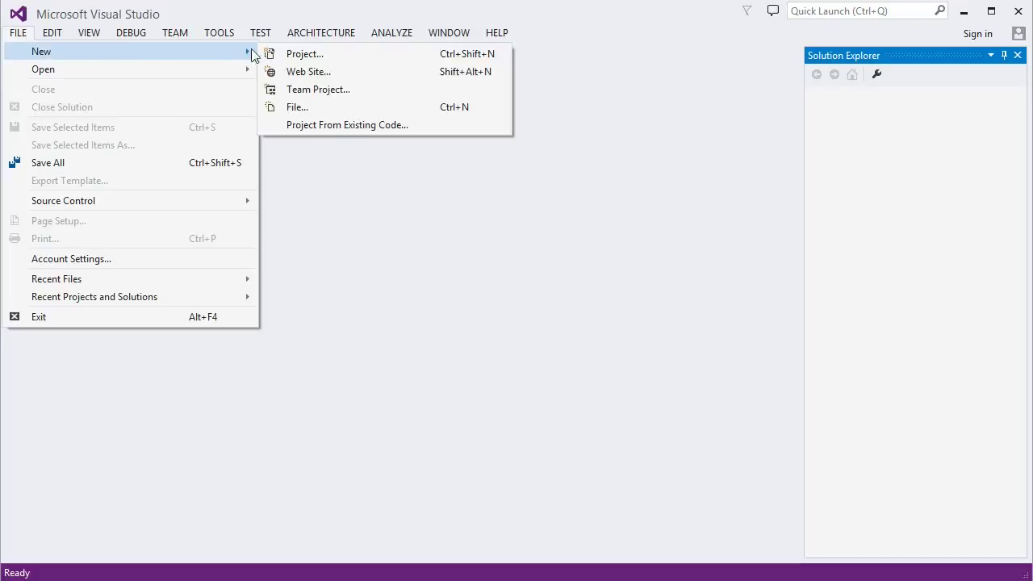
click(304, 53)
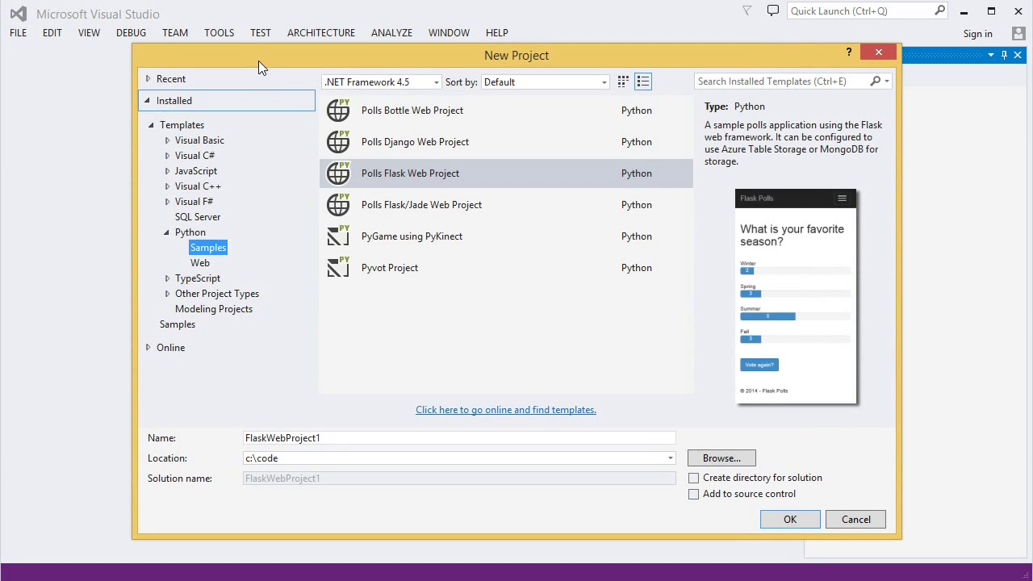
mouse_move(428, 174)
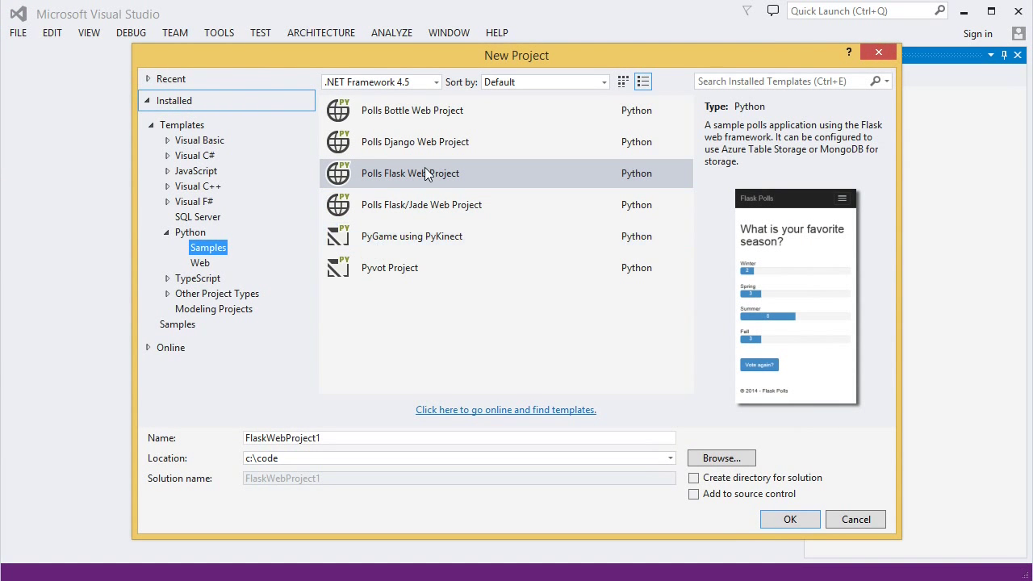
click(413, 109)
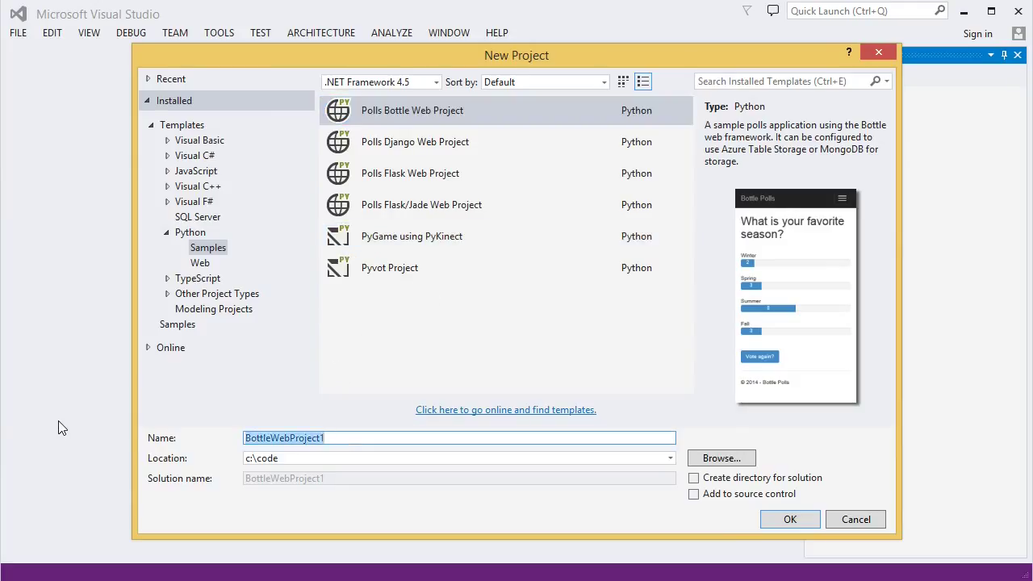
text(samplepolls)
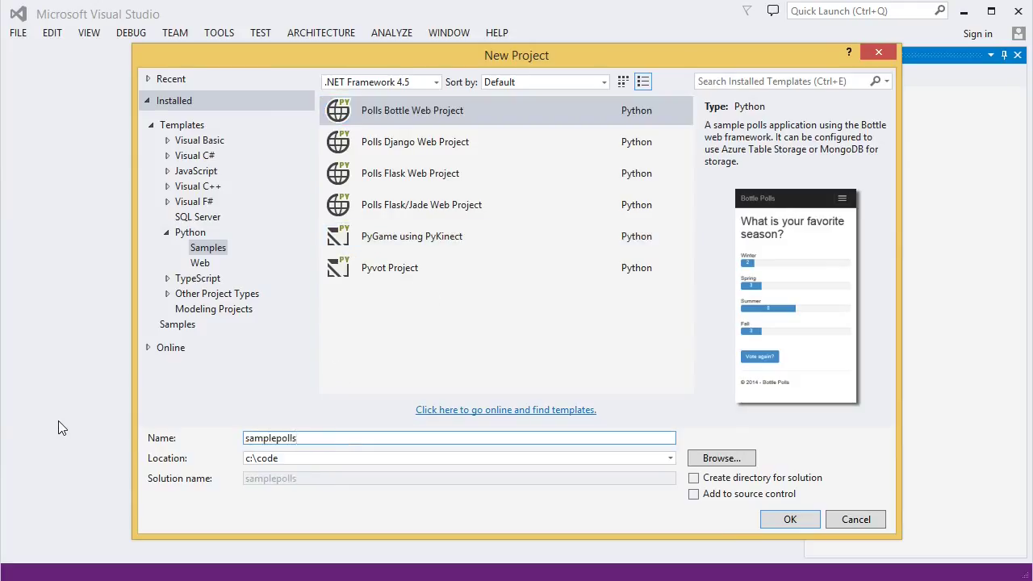
click(791, 519)
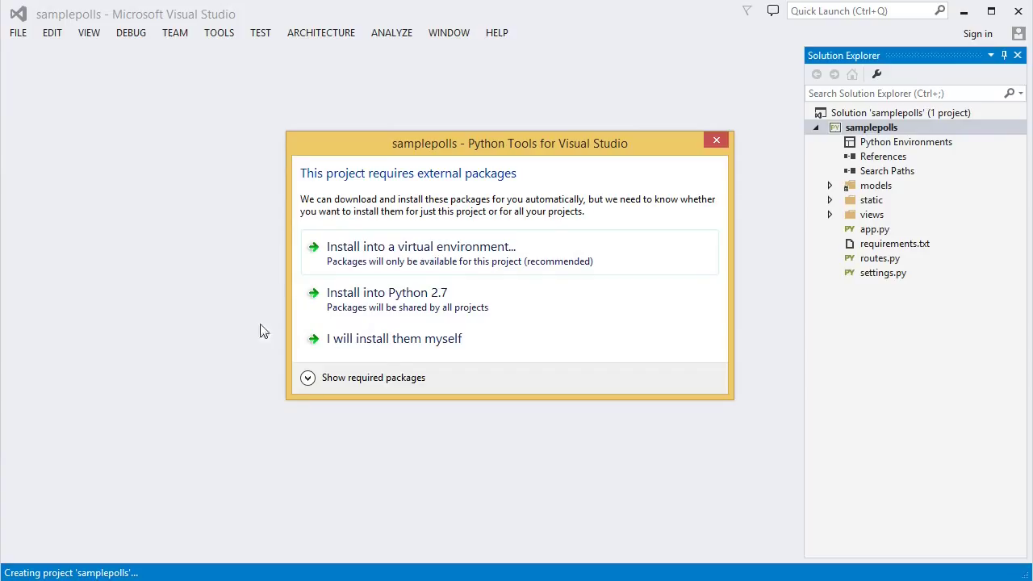
Install the required packages into a new virtual environment 'env' based on Python 3.4
click(420, 246)
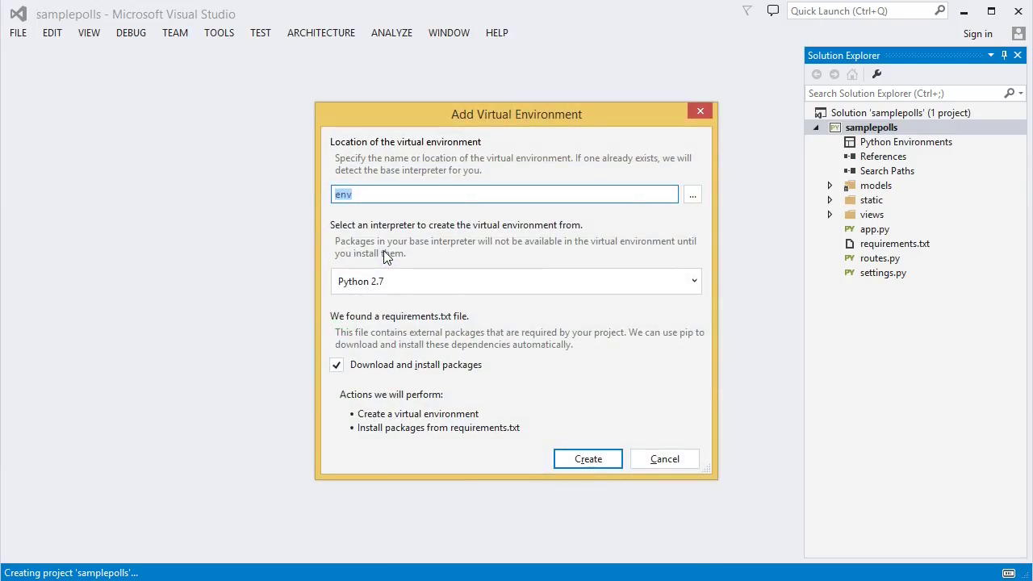
click(516, 281)
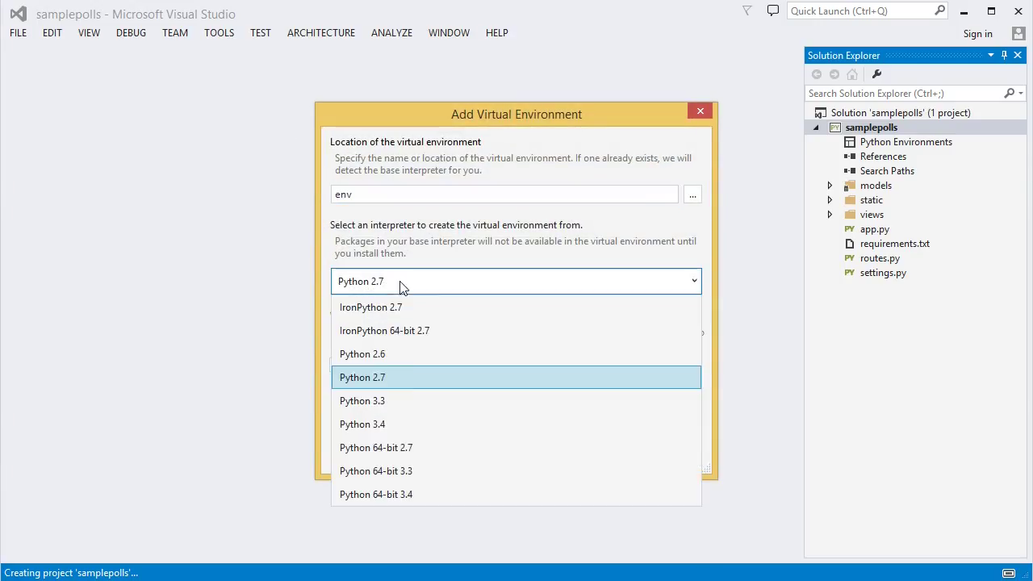
click(361, 424)
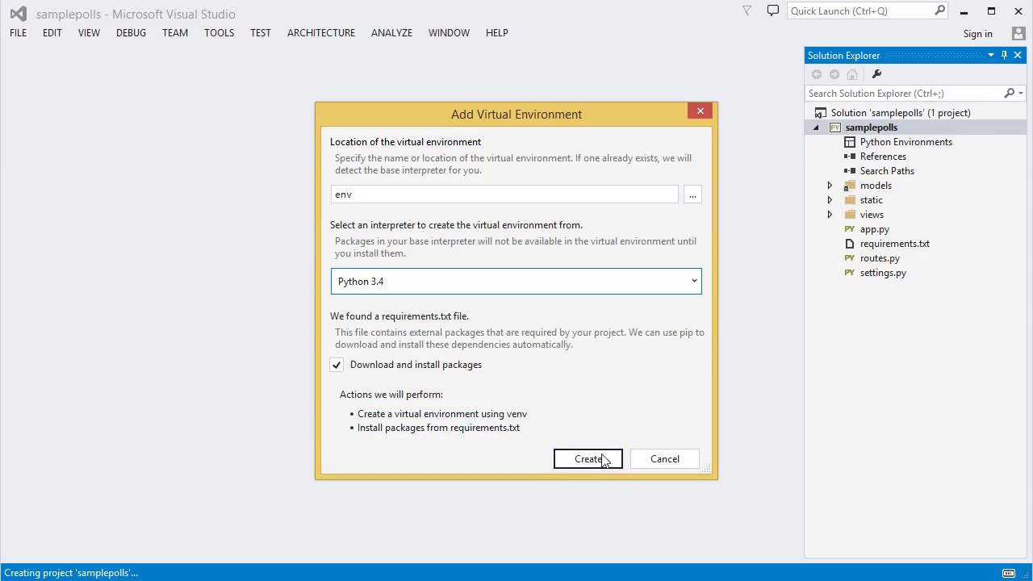
click(587, 458)
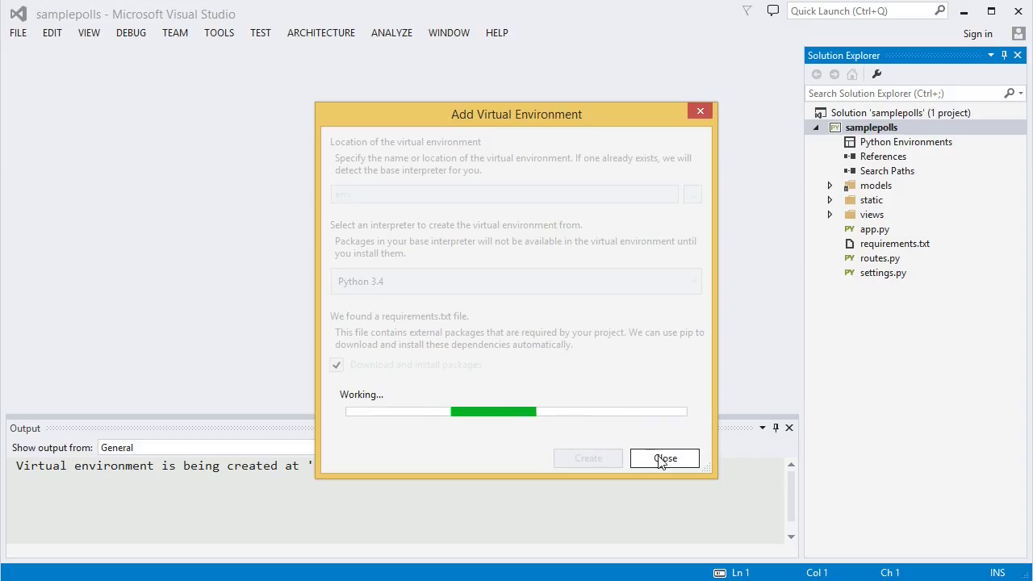
click(665, 458)
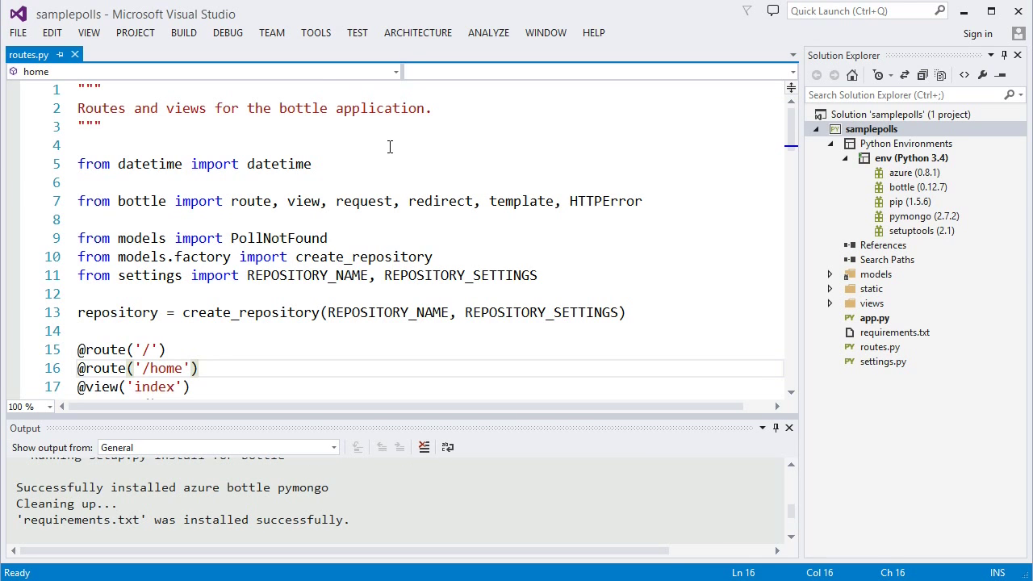
Start debugging to run the polls app locally and check its About and Home pages
click(228, 33)
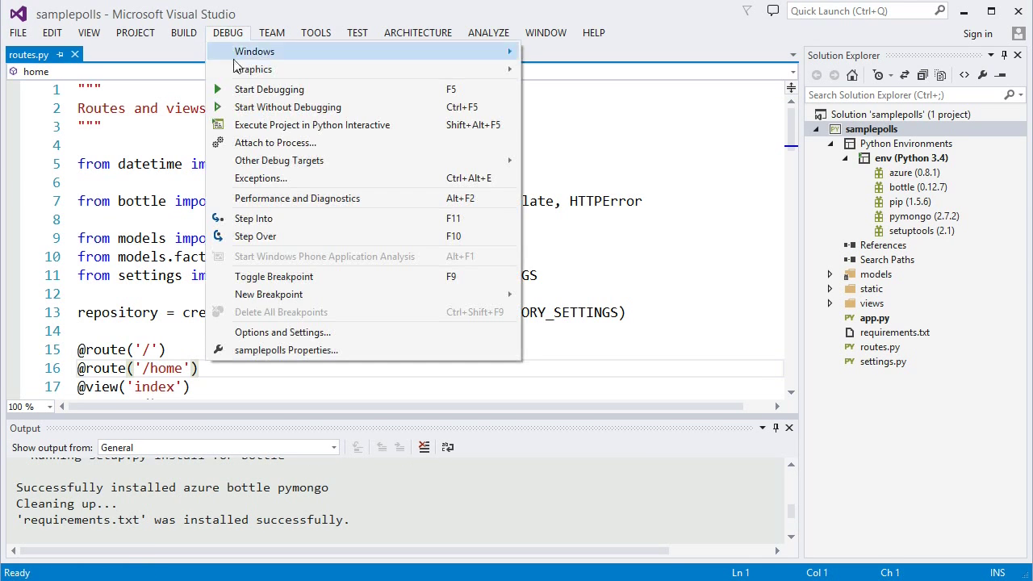
click(268, 89)
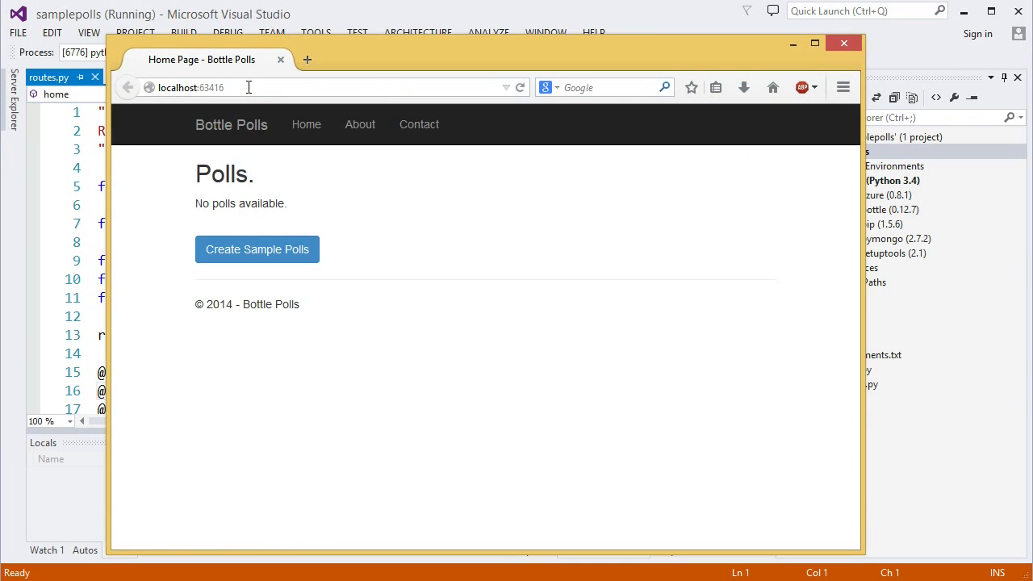
mouse_move(365, 118)
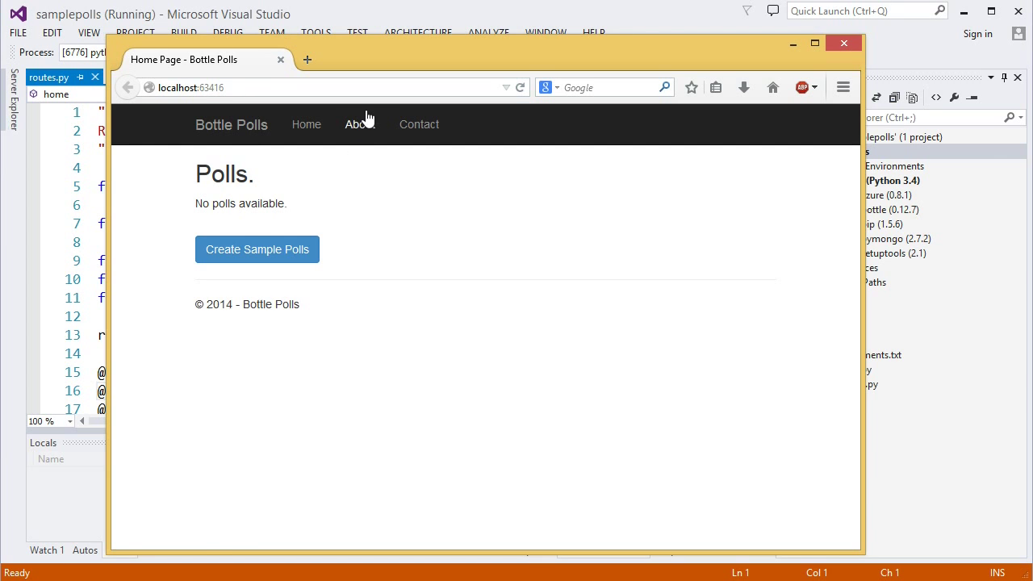
click(358, 124)
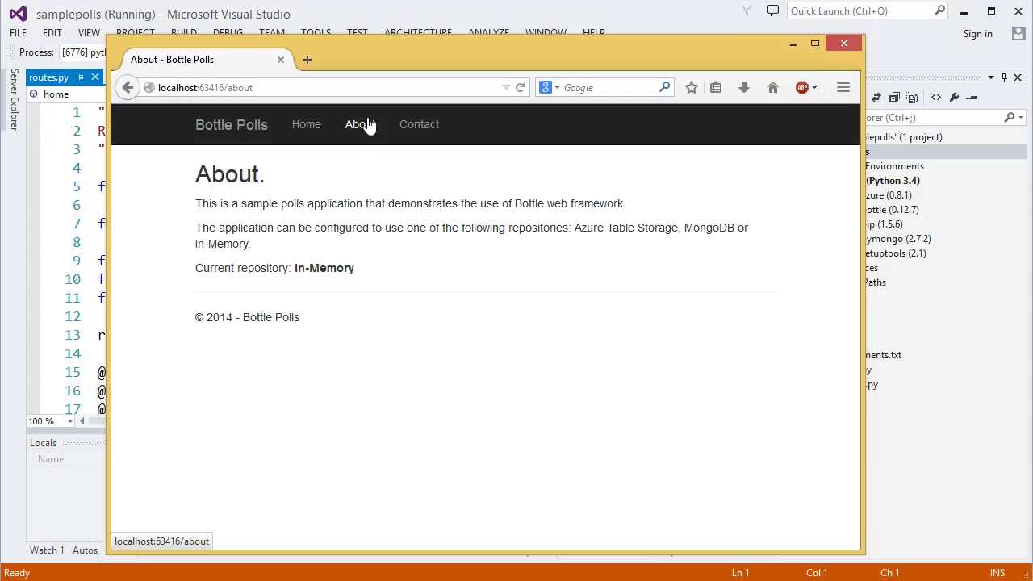
click(307, 124)
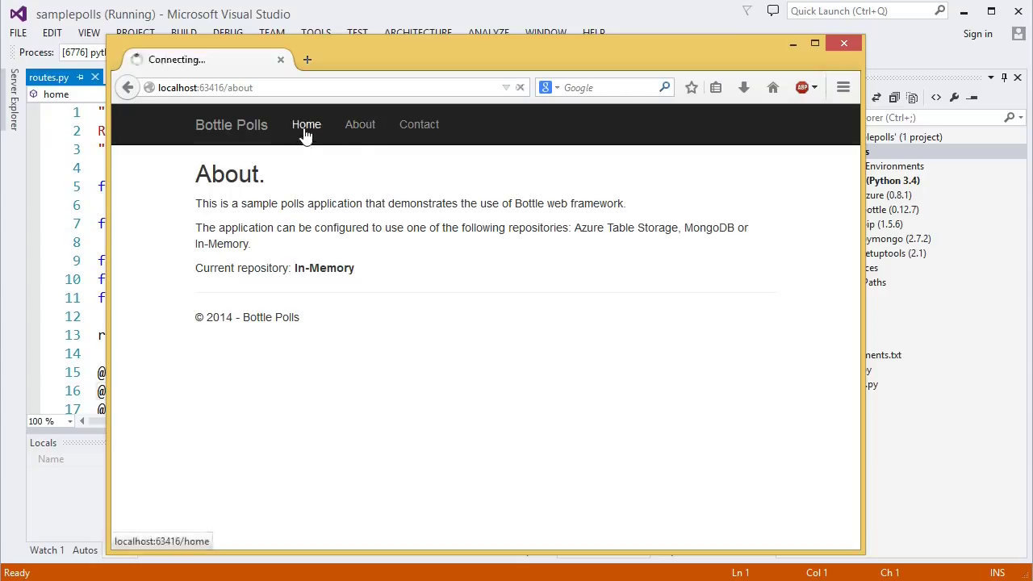
click(307, 125)
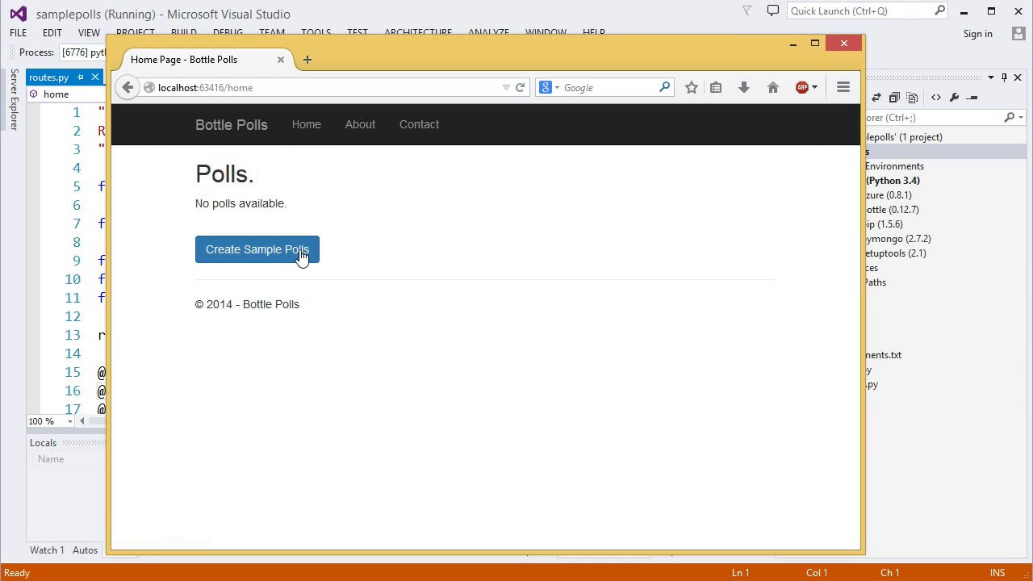
Create the sample polls and open the commute to work/school poll
click(257, 249)
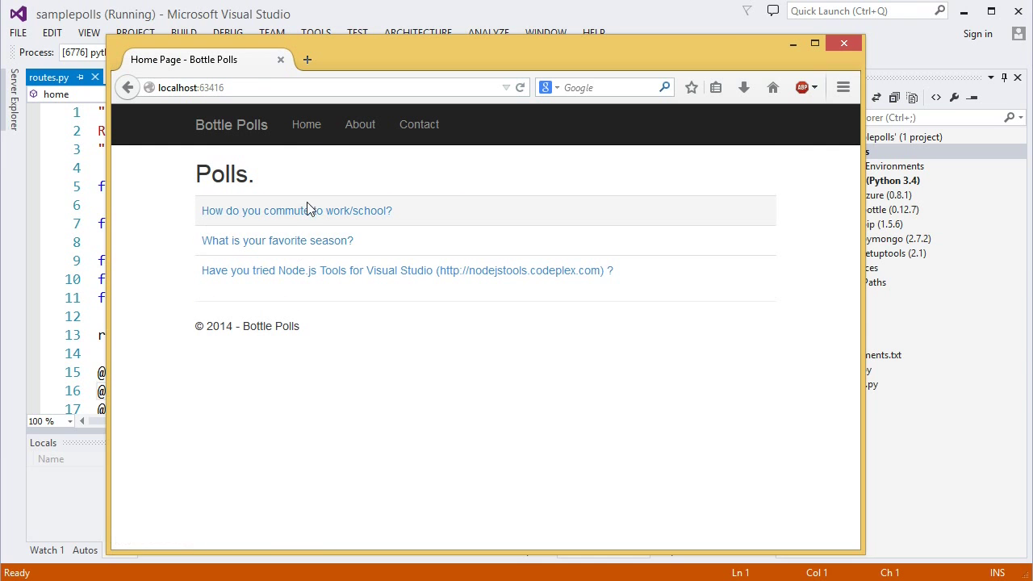
click(295, 210)
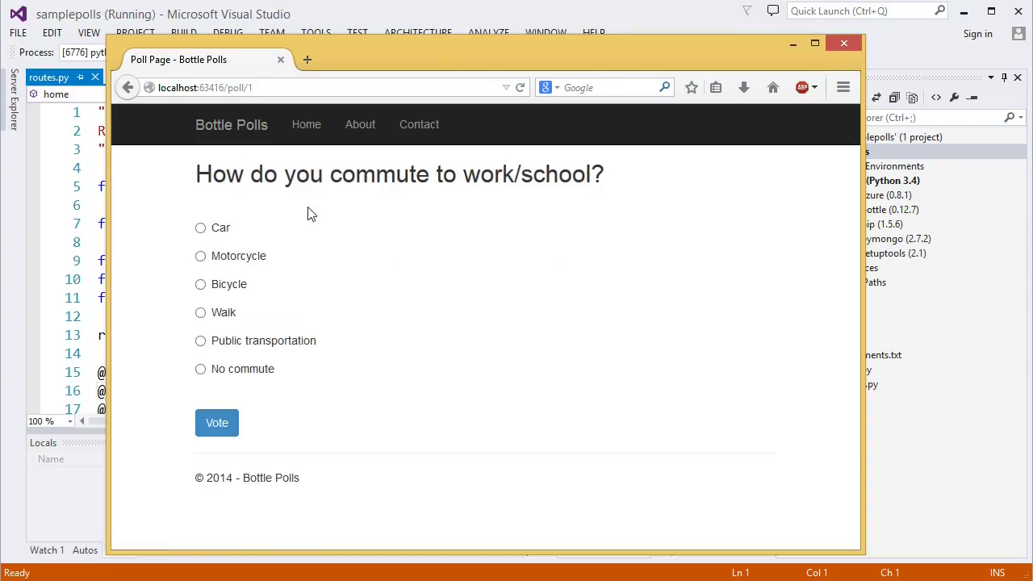
click(200, 255)
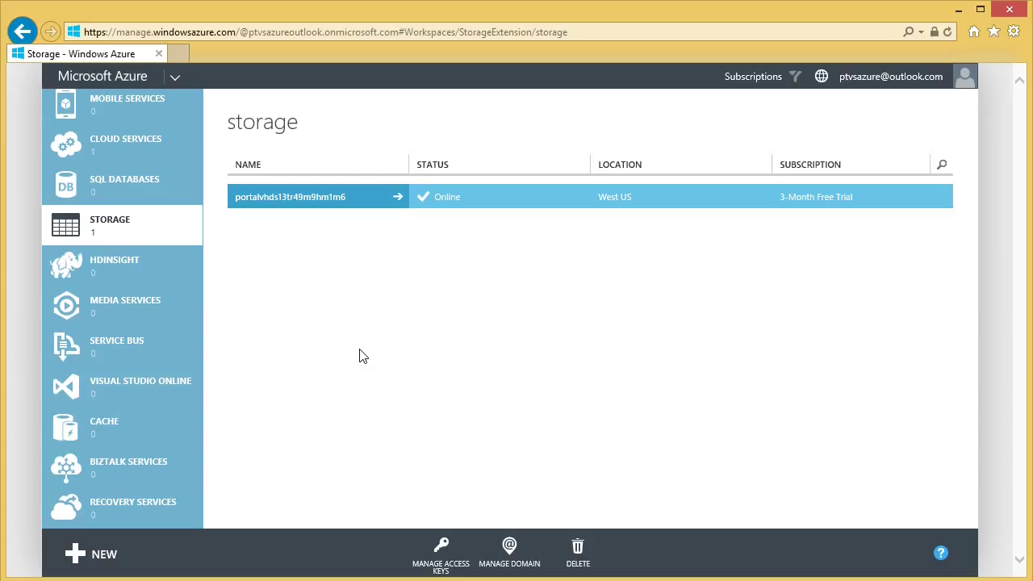
Quick-create a storage account with URL 'samplepolls' in West US
click(91, 553)
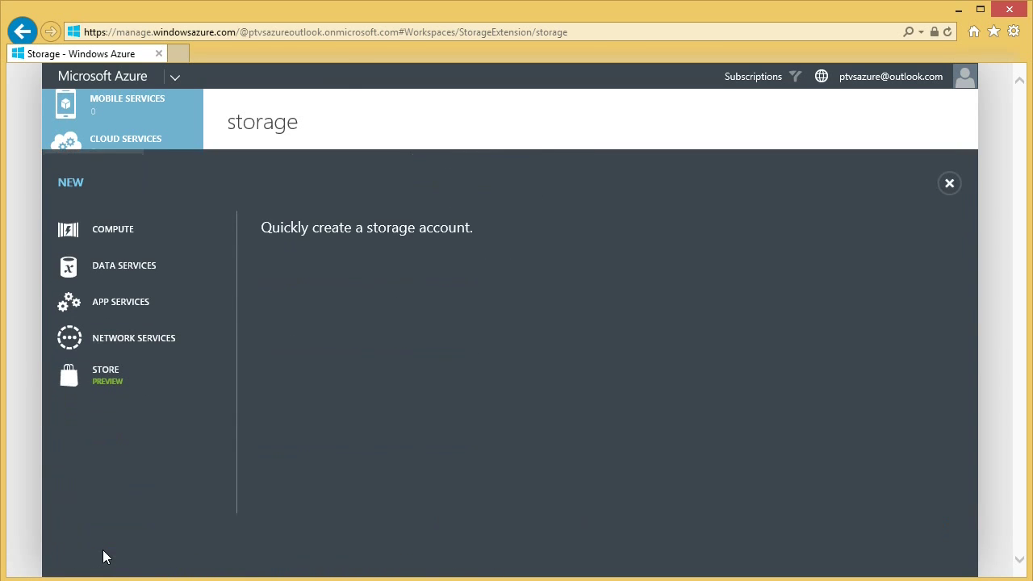
click(122, 265)
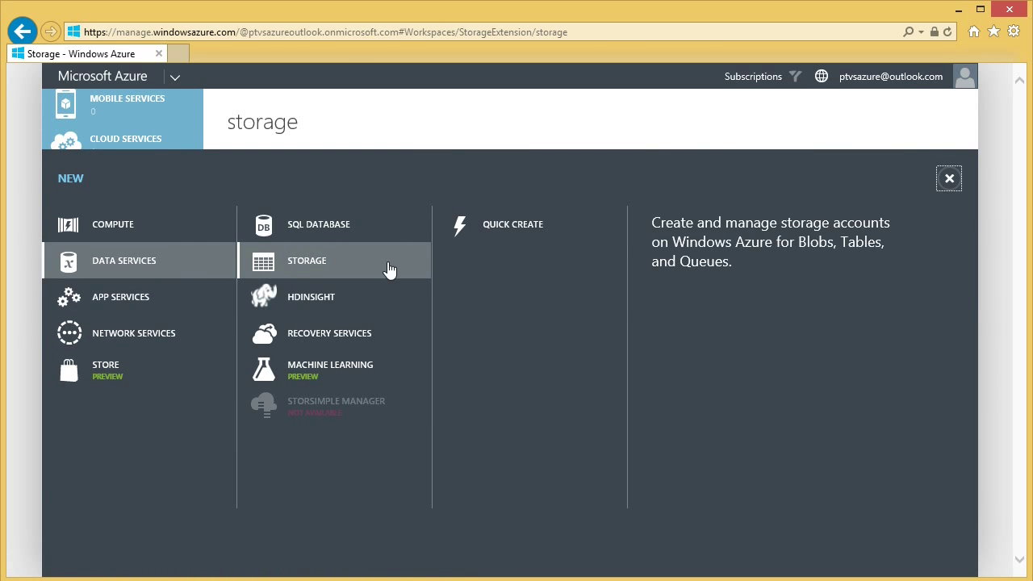
click(513, 224)
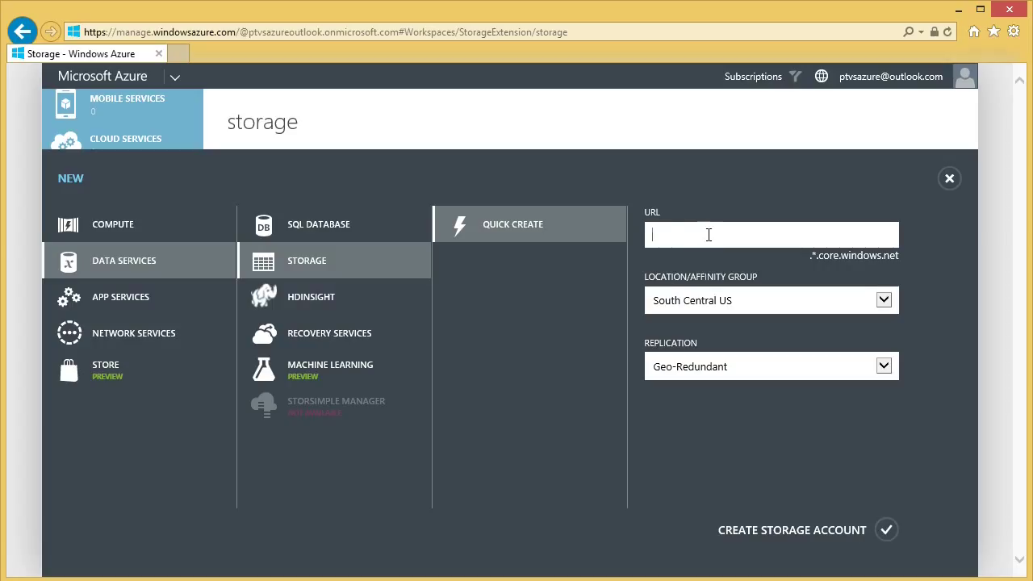
text(samplepolls)
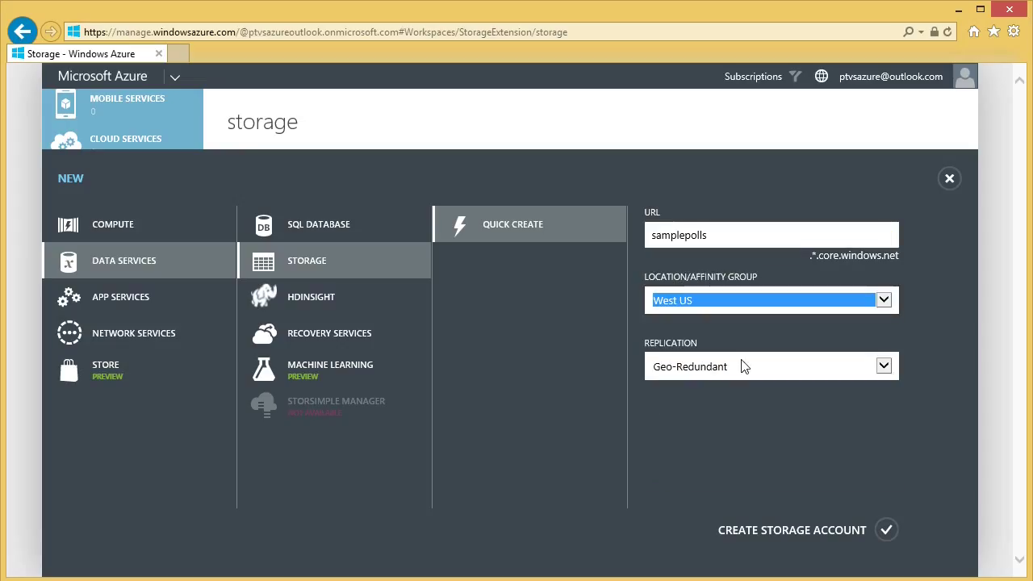
click(888, 529)
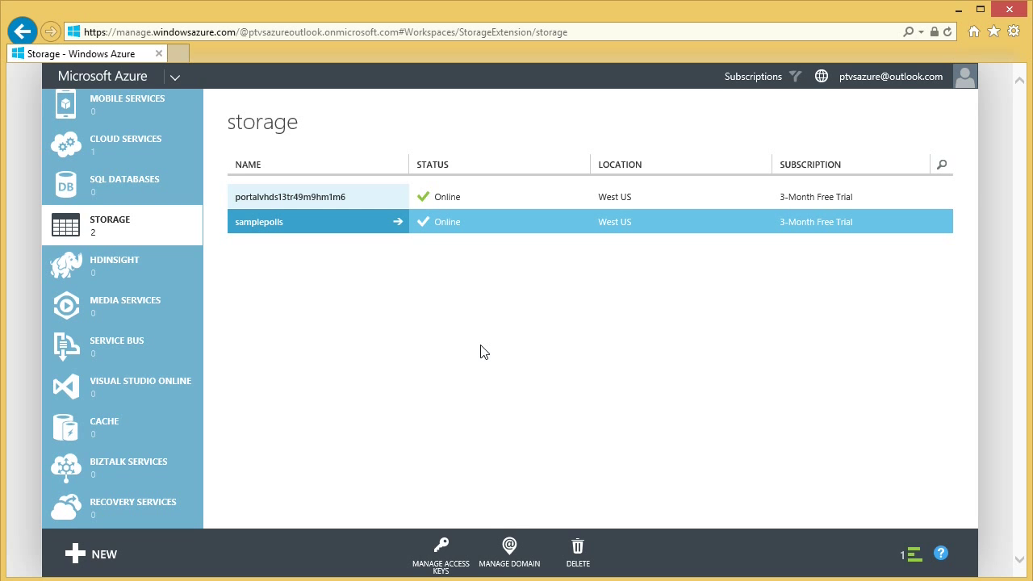
mouse_move(440, 549)
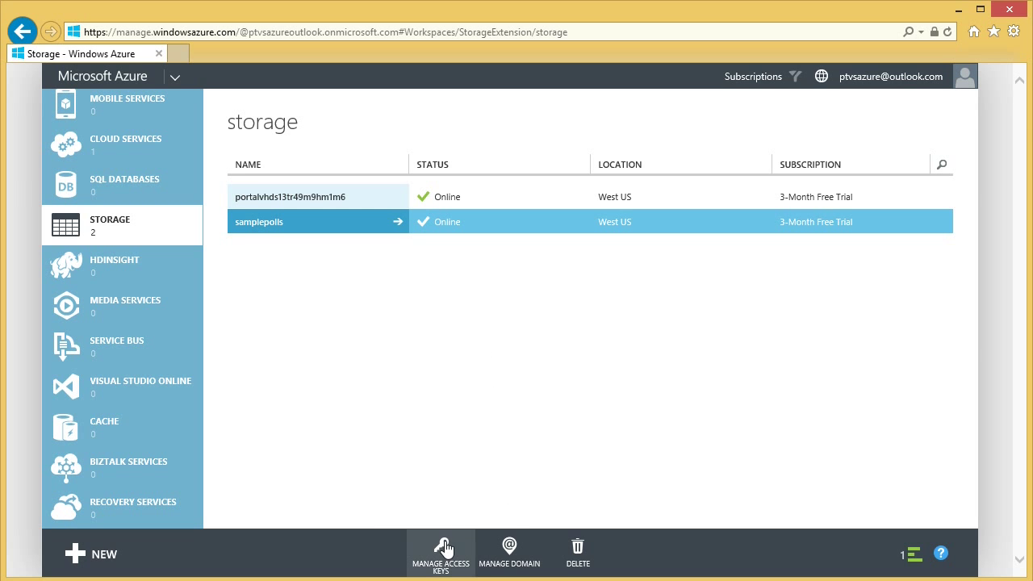
Show the samplepolls storage account's access keys and copy the primary key
click(440, 545)
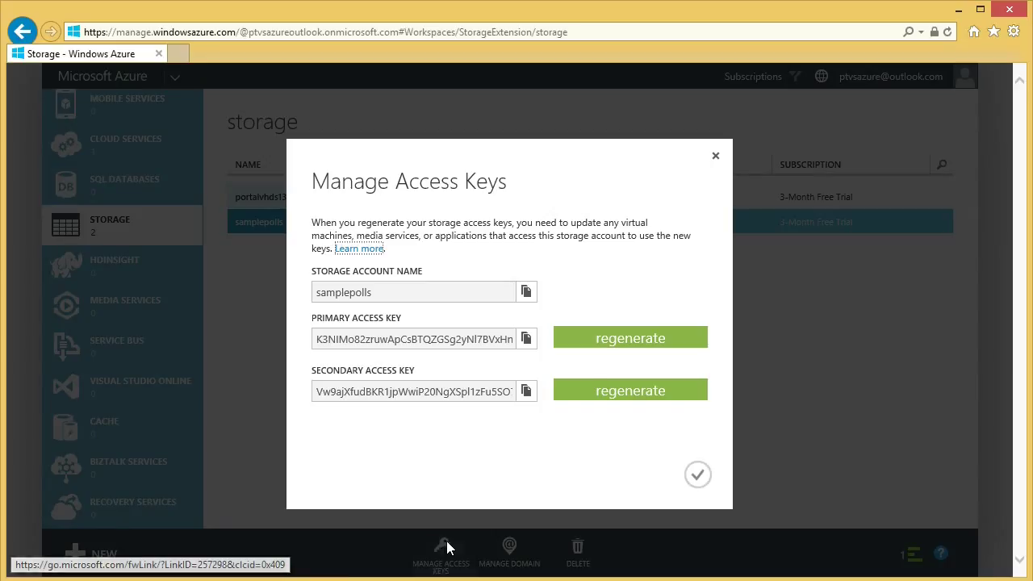
mouse_move(589, 374)
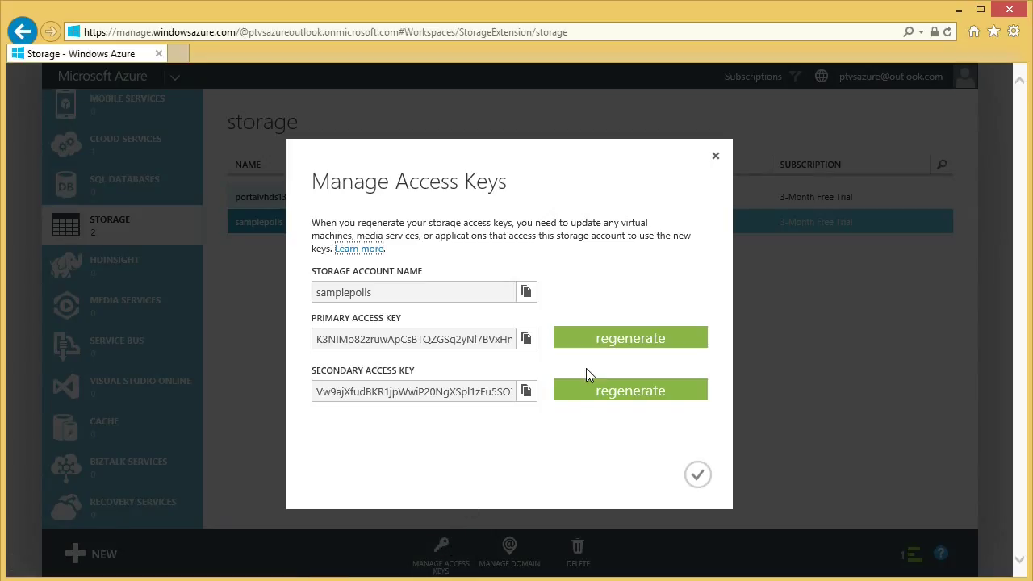
mouse_move(560, 363)
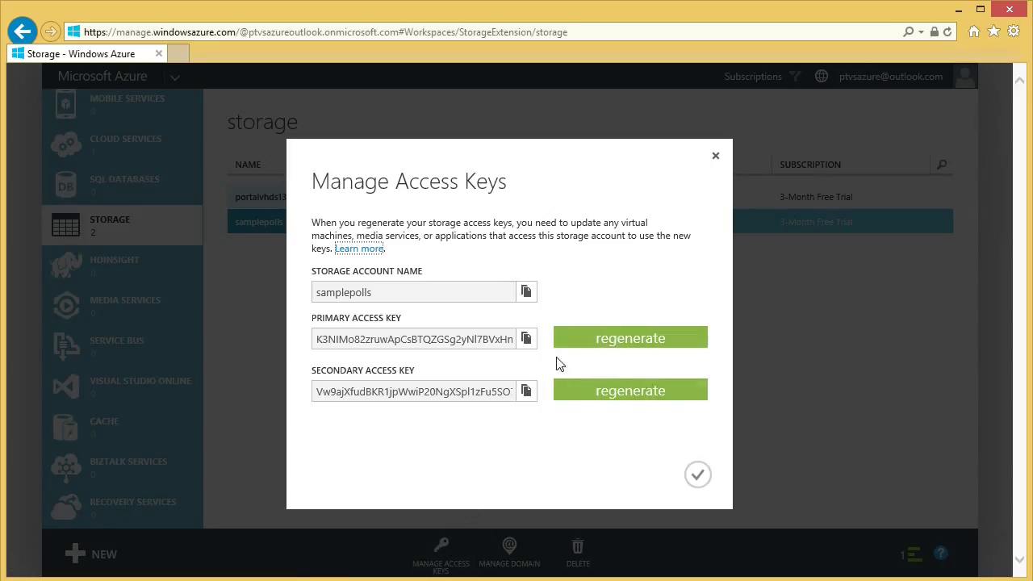
click(526, 338)
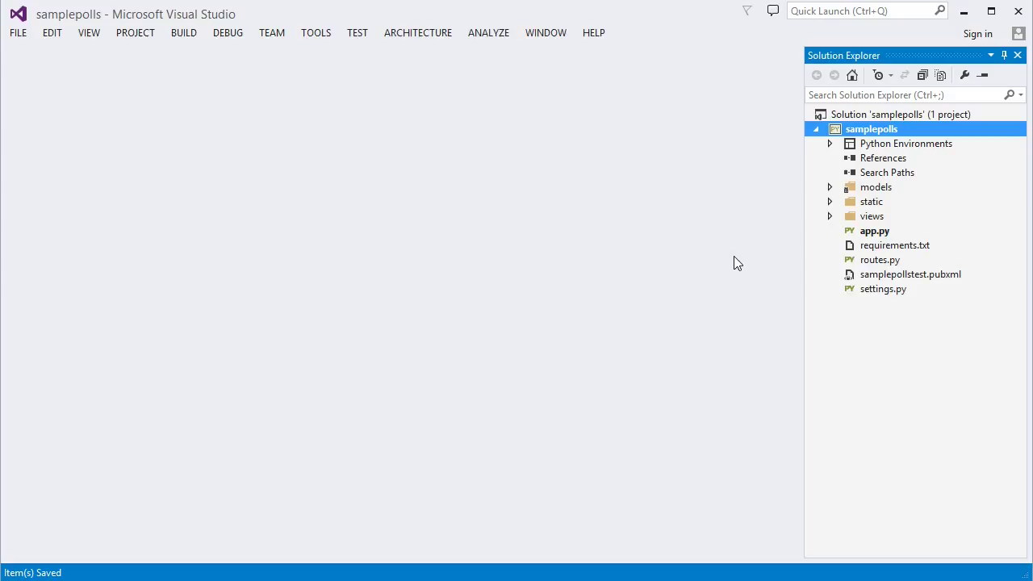
mouse_move(864, 148)
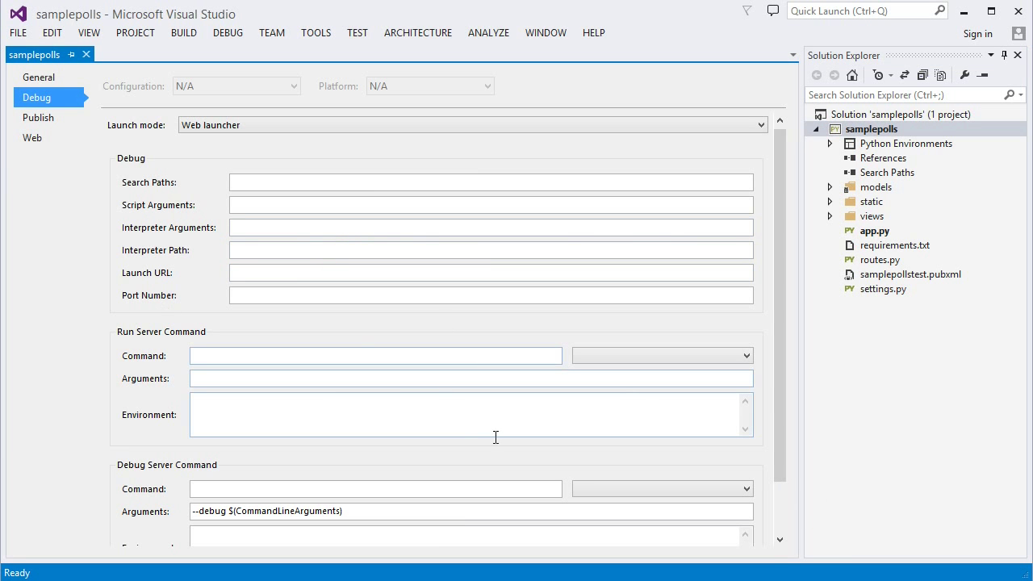
Scroll the samplepolls Debug properties down to the Debug Server Command section
scroll(down, 3)
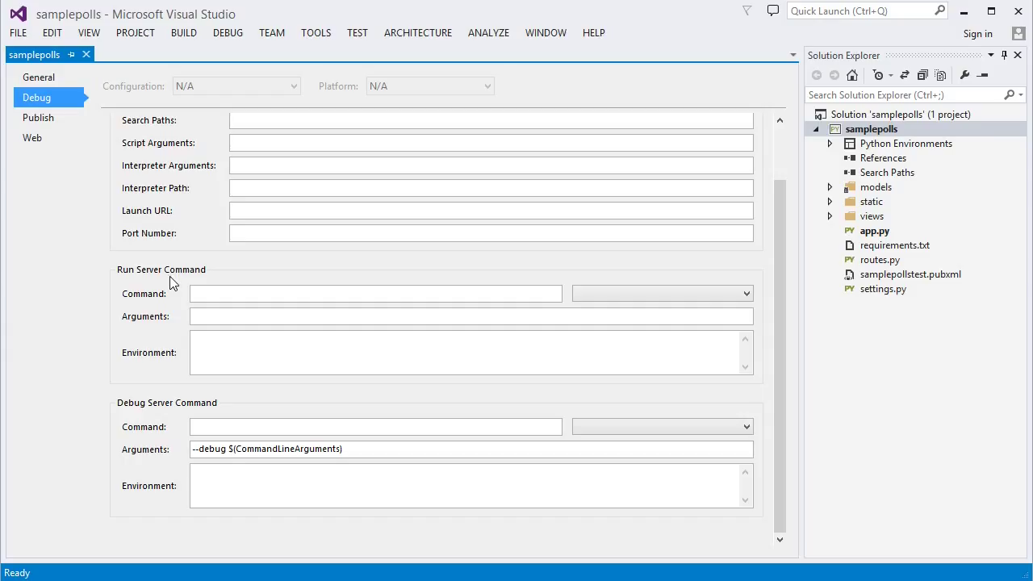
Set the debug server environment to REPOSITORY_NAME=azuretablestorage with the samplepolls storage name and its primary key
click(250, 484)
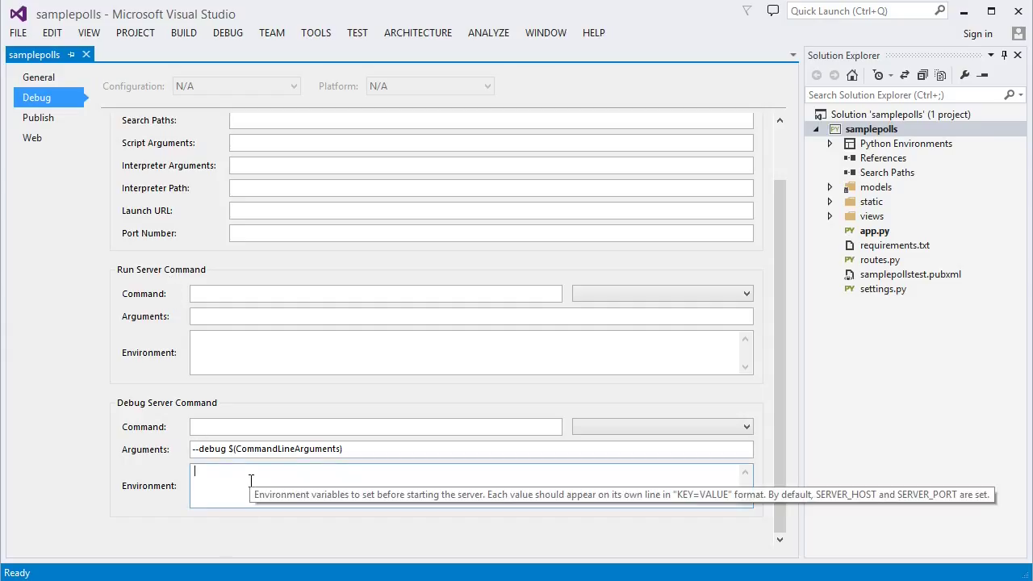
text(REPOSITORY_NAME=azuretablestorage)
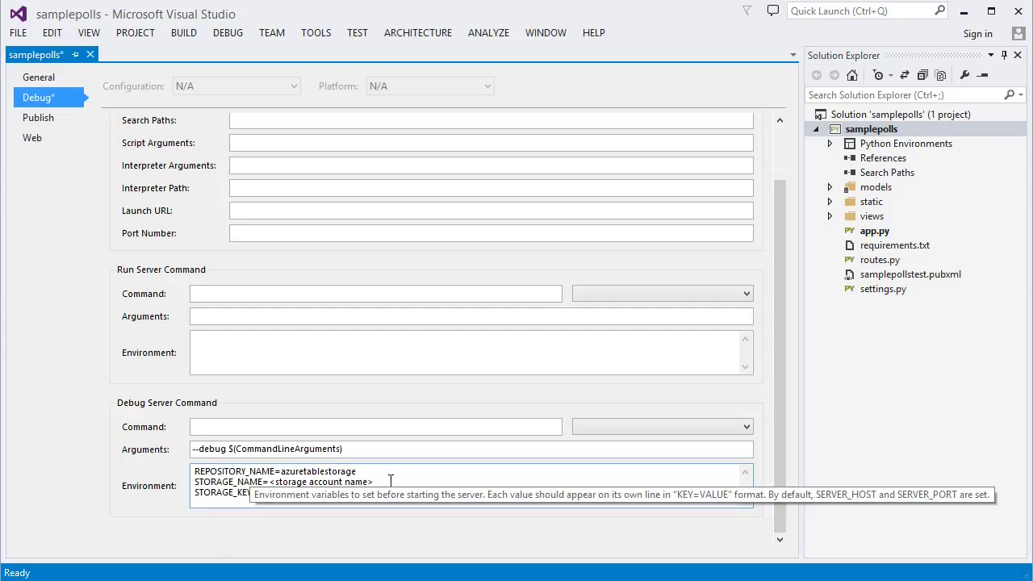
double_click(329, 481)
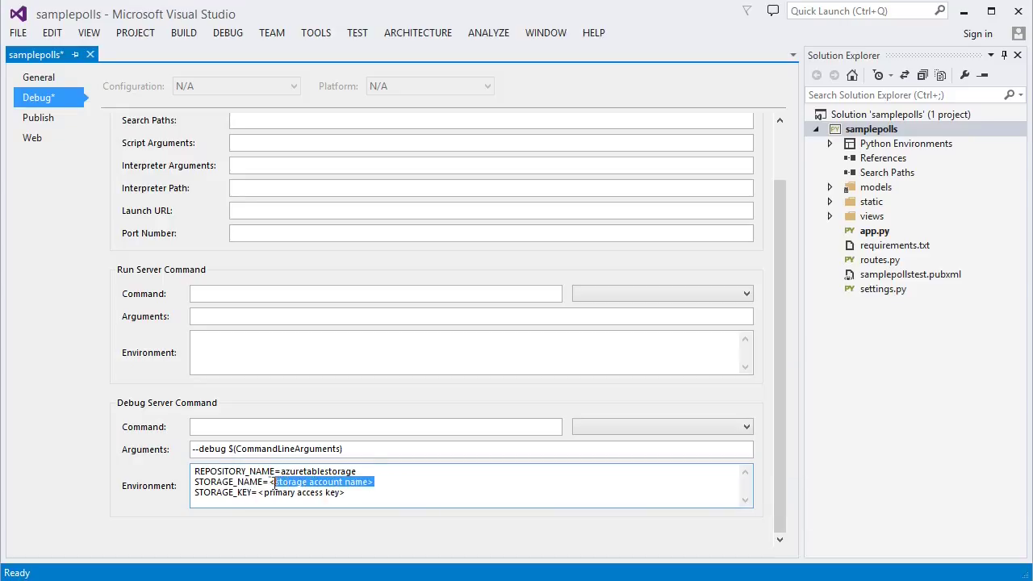
text(samplepolls)
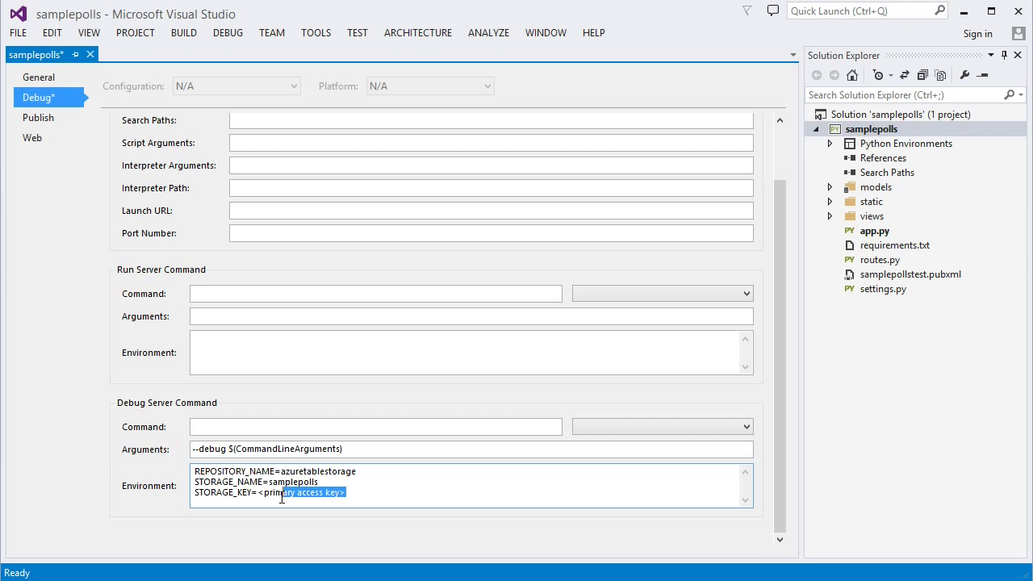
double_click(313, 492)
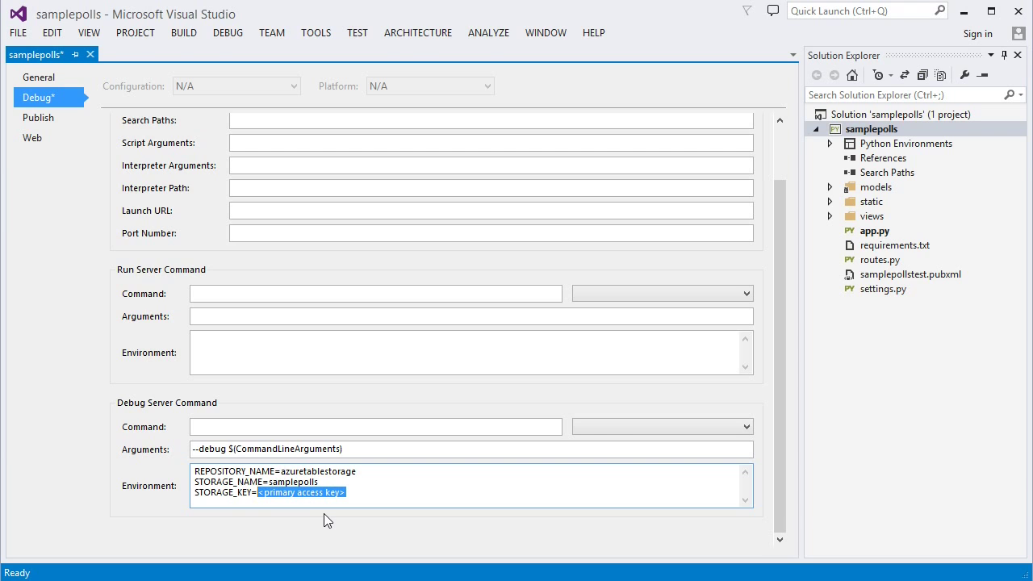
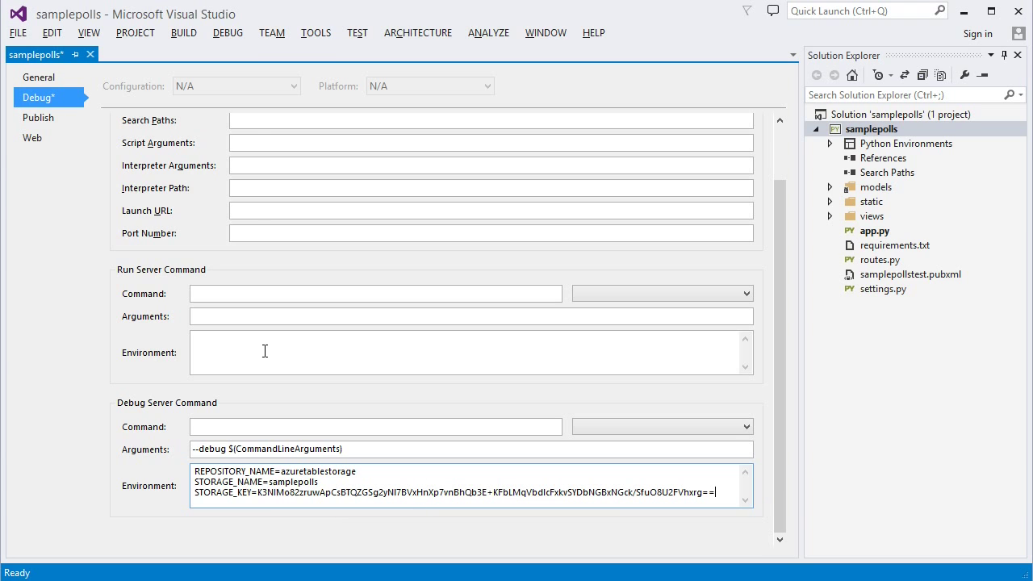
Save all changes to the samplepolls project
click(18, 32)
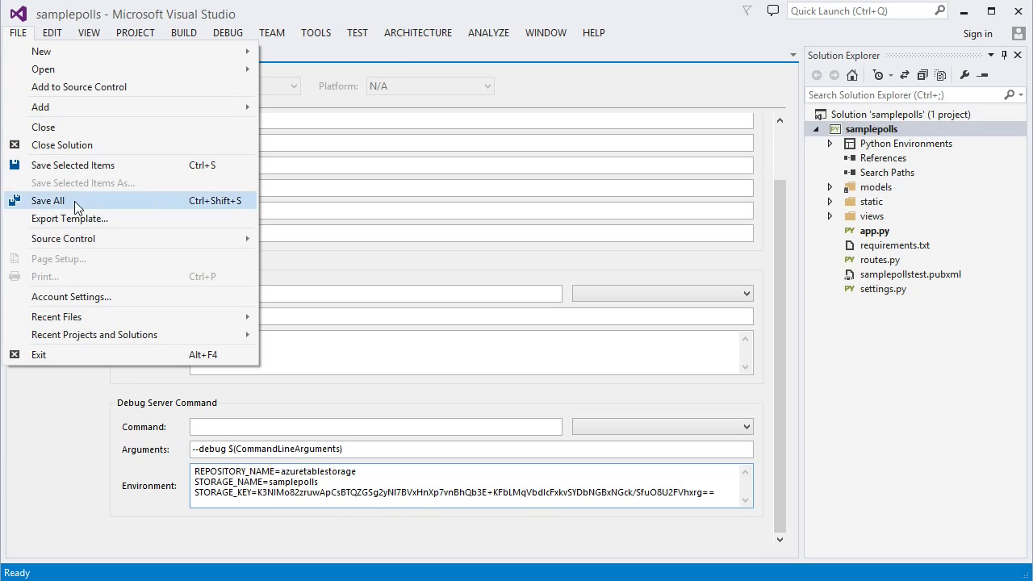
click(47, 200)
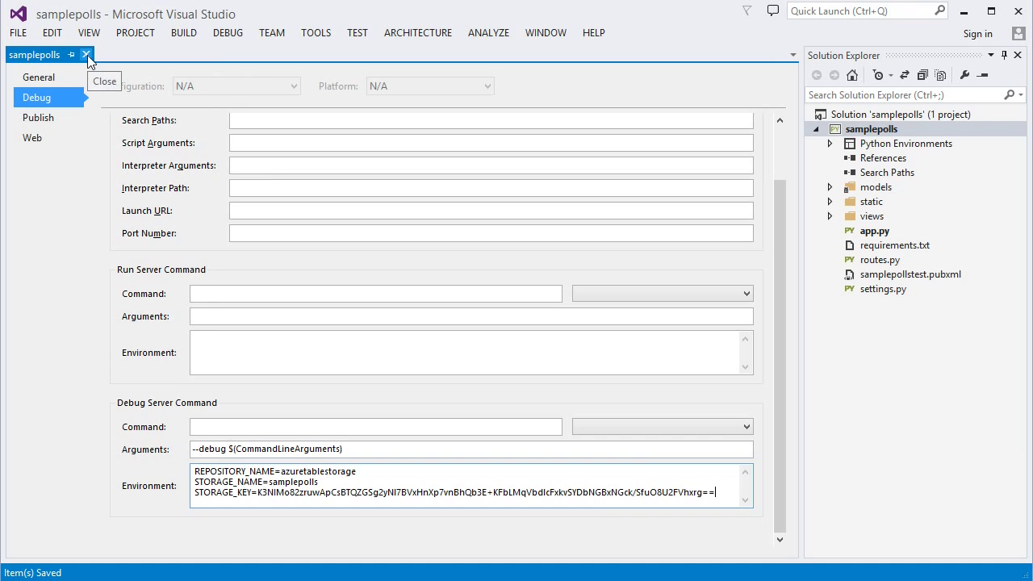
click(228, 32)
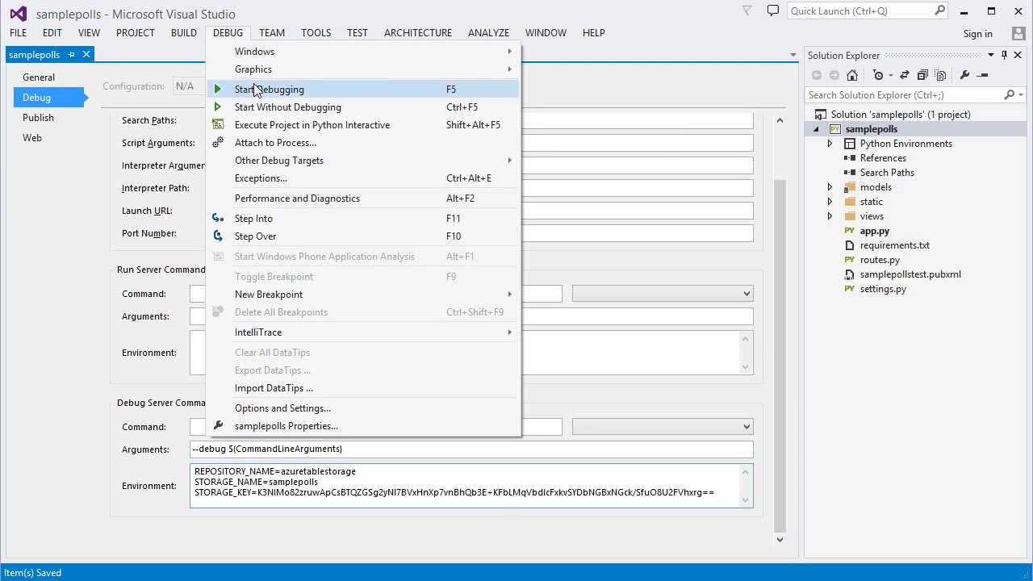
Relaunch the app with the debugger, check About reports Azure Table Storage, then create the sample polls from Home
click(268, 88)
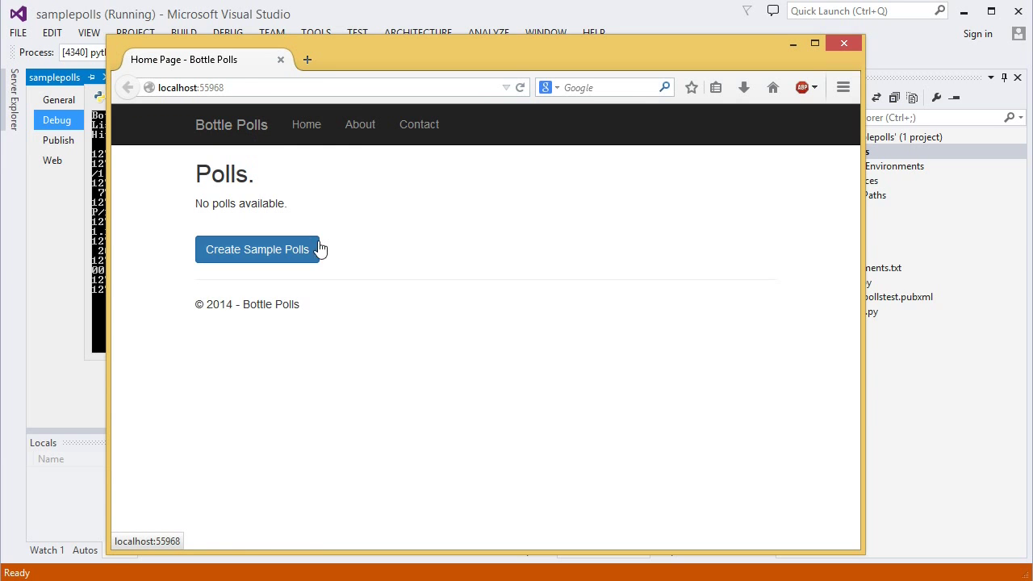
click(360, 125)
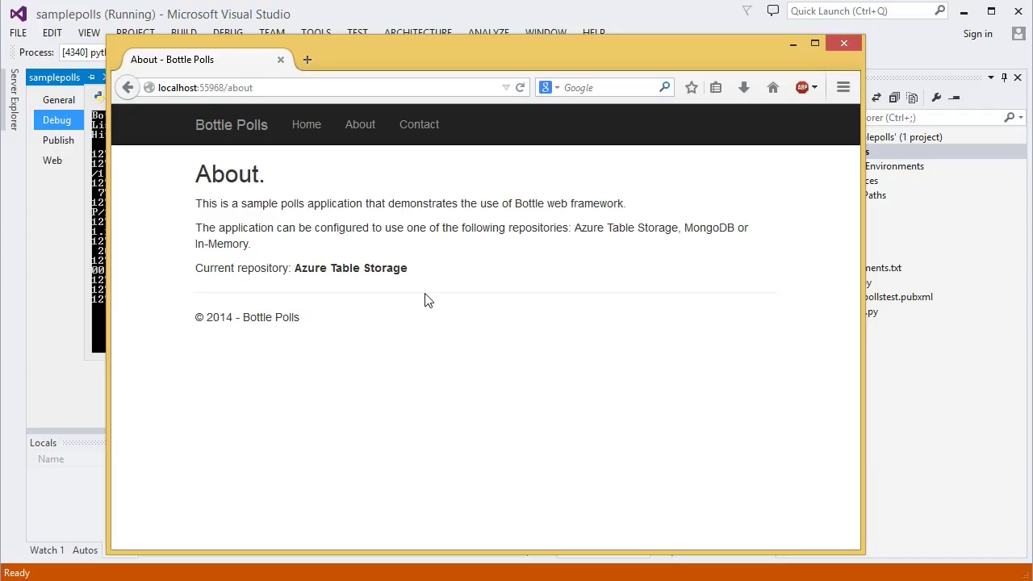
mouse_move(430, 303)
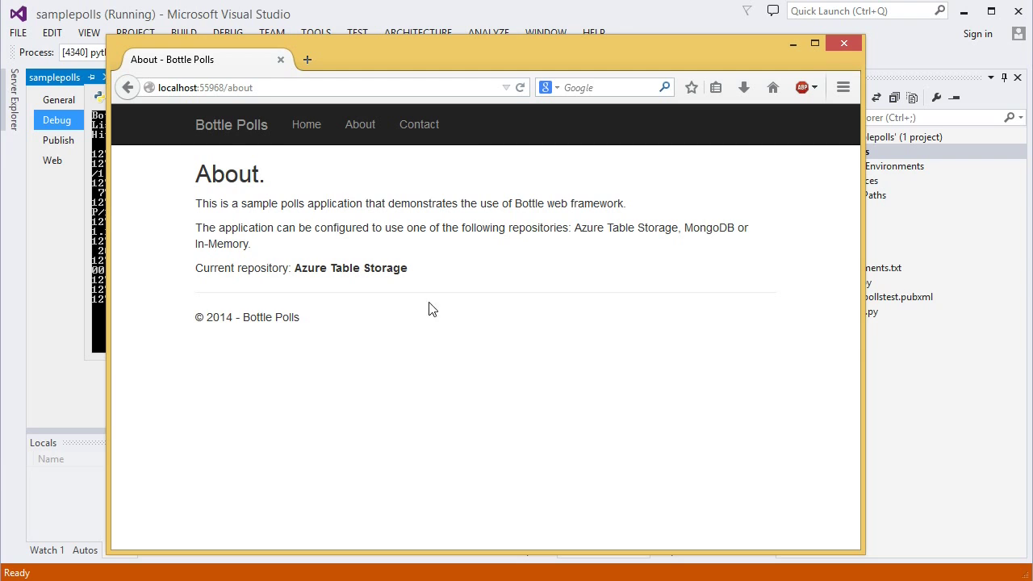
click(306, 124)
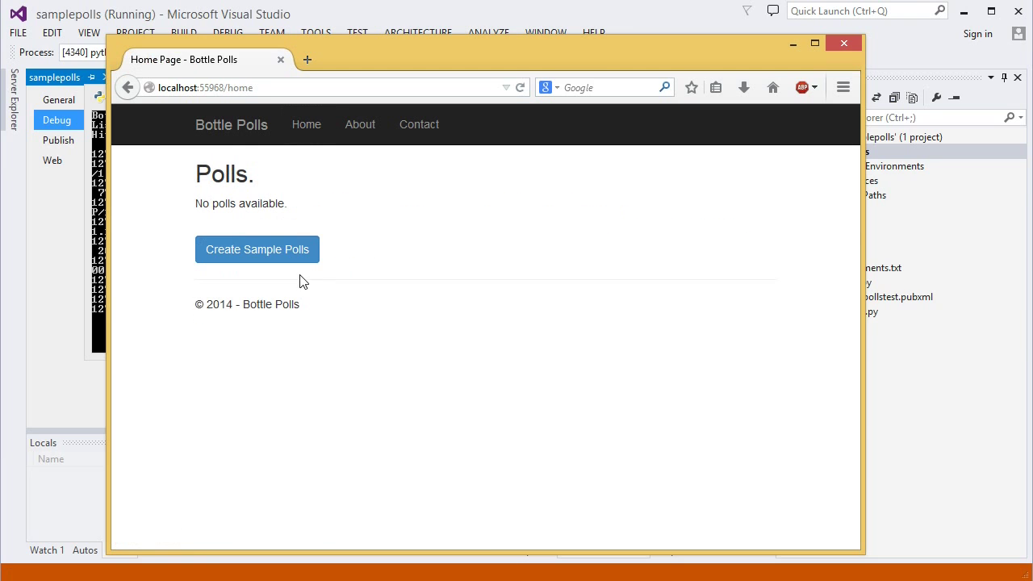
click(256, 249)
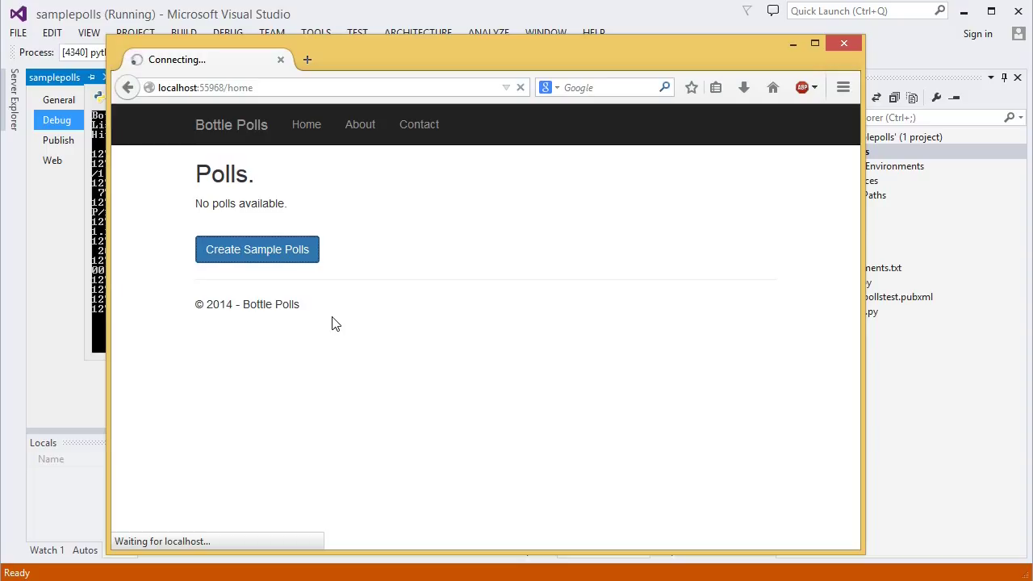
mouse_move(413, 355)
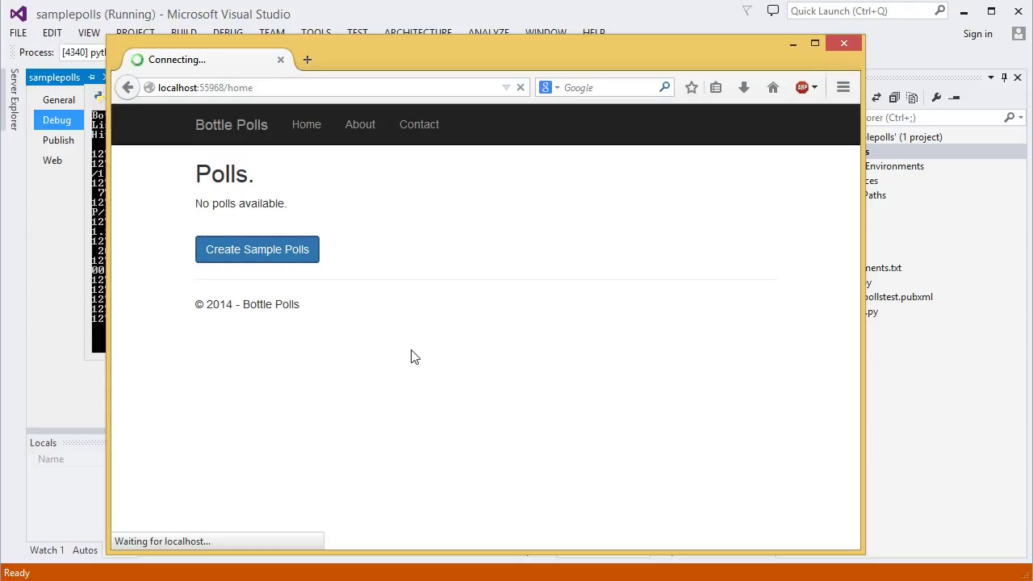
In 'What is your favorite season?' cast one vote for Spring and one for Summer
click(257, 248)
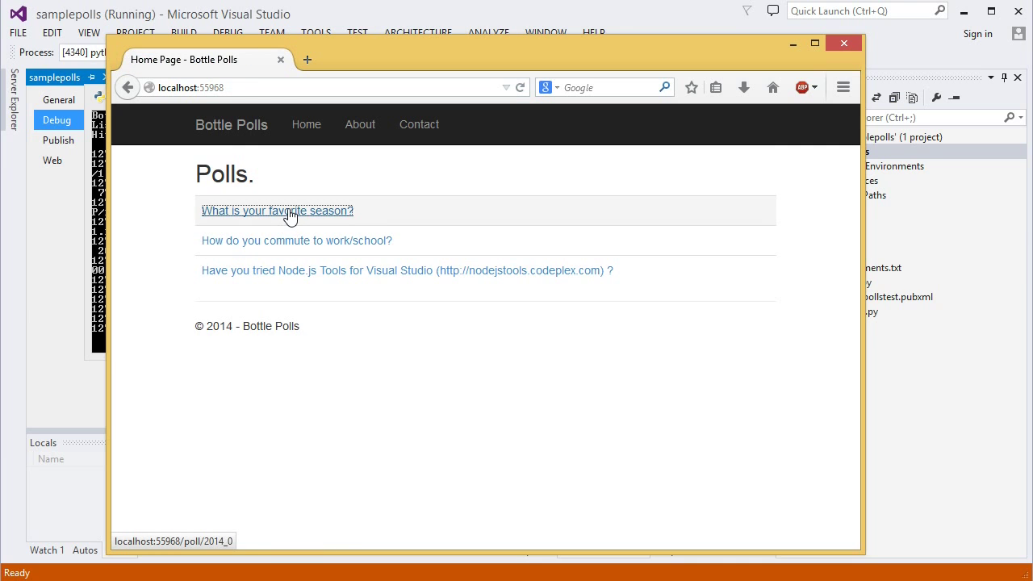
click(277, 210)
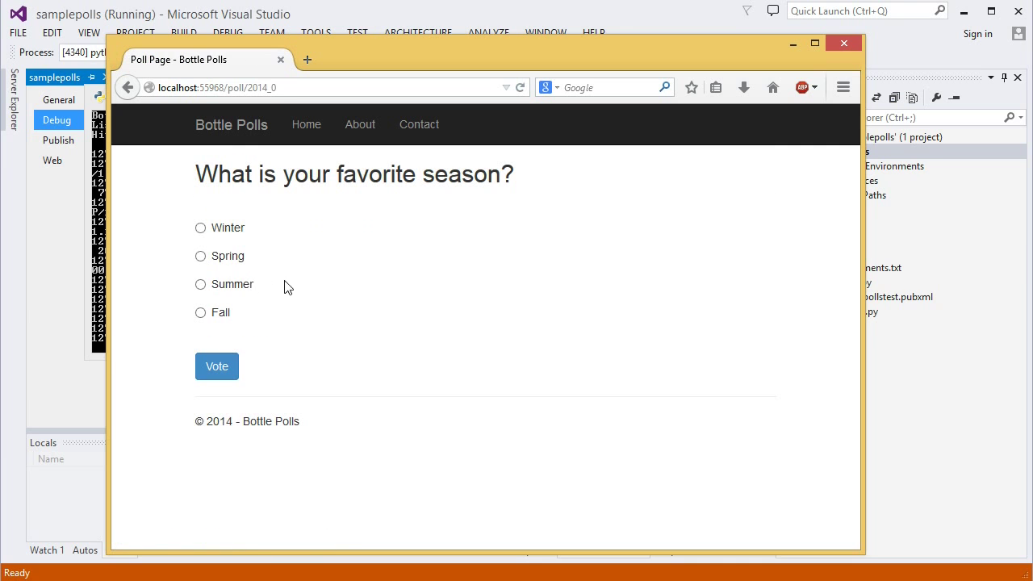
click(216, 366)
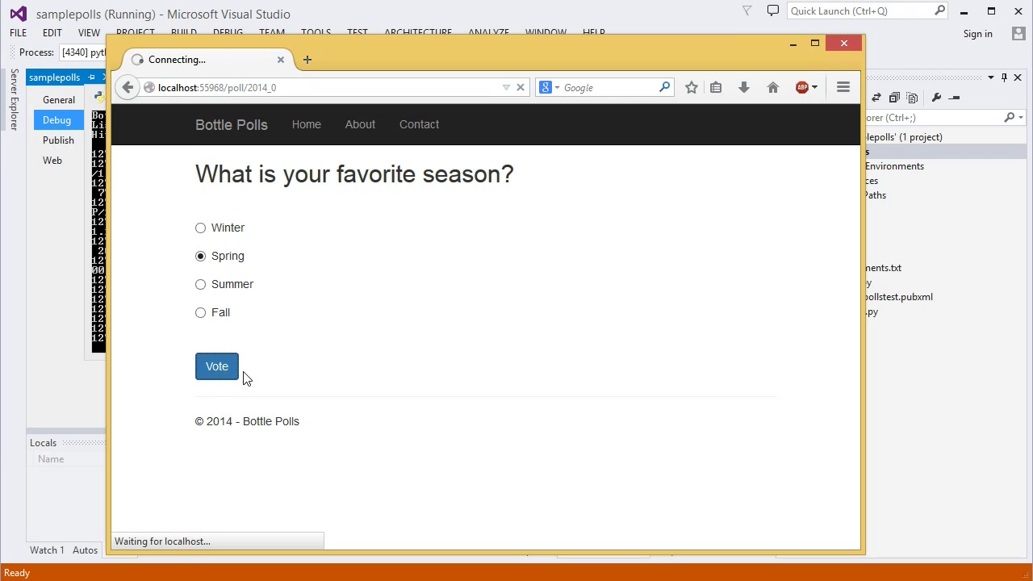
click(216, 366)
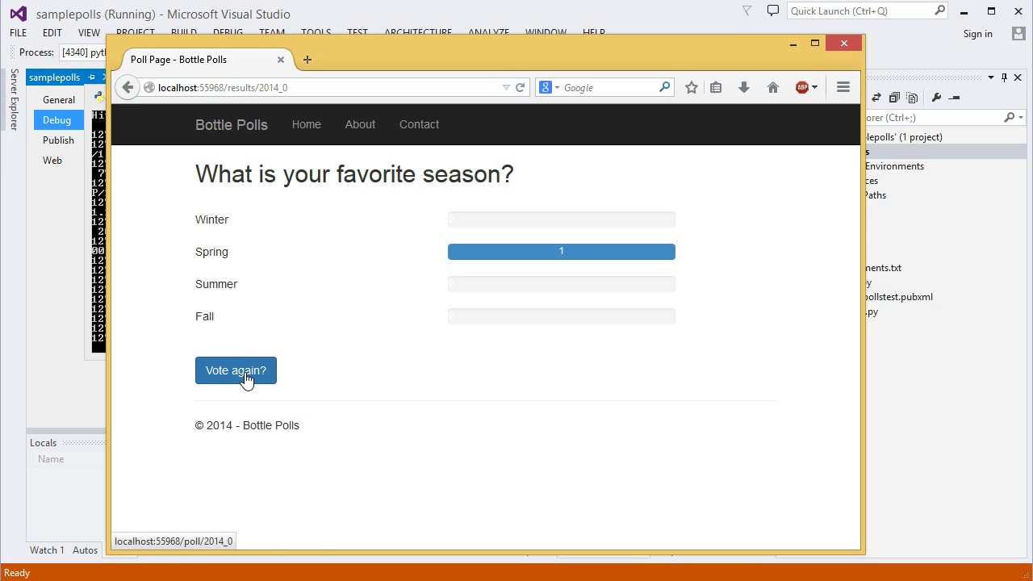
click(236, 369)
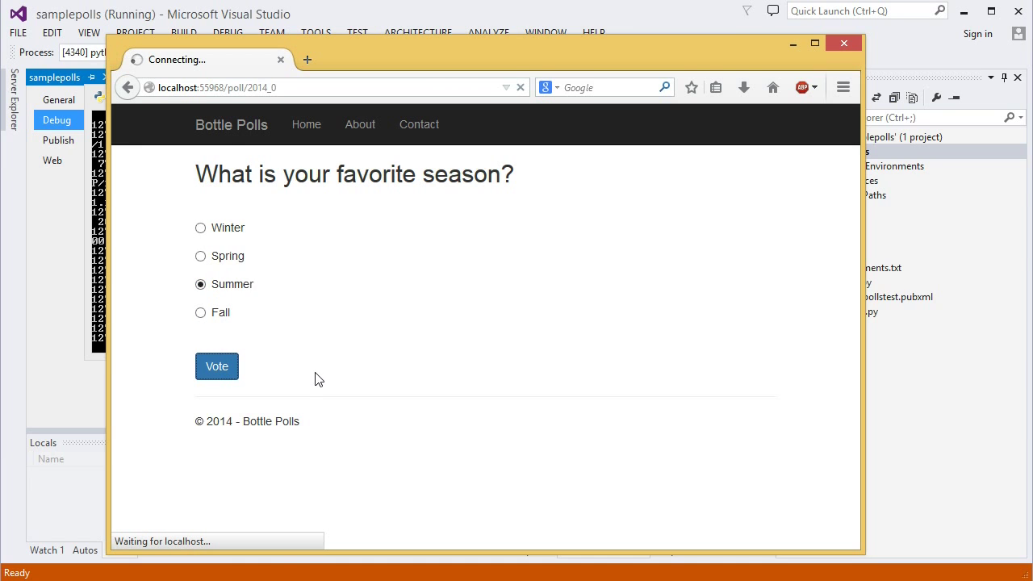
click(216, 365)
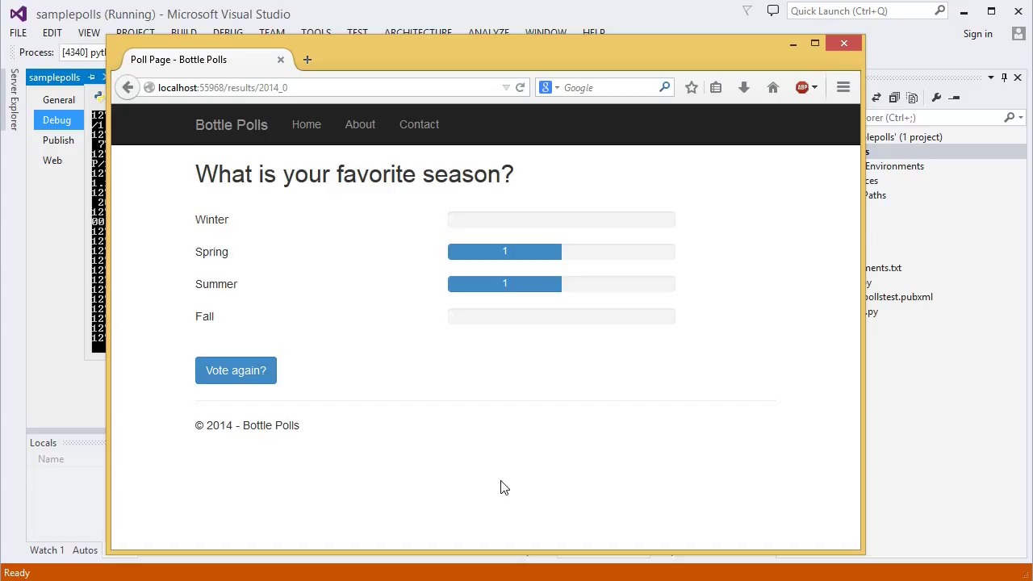
click(840, 46)
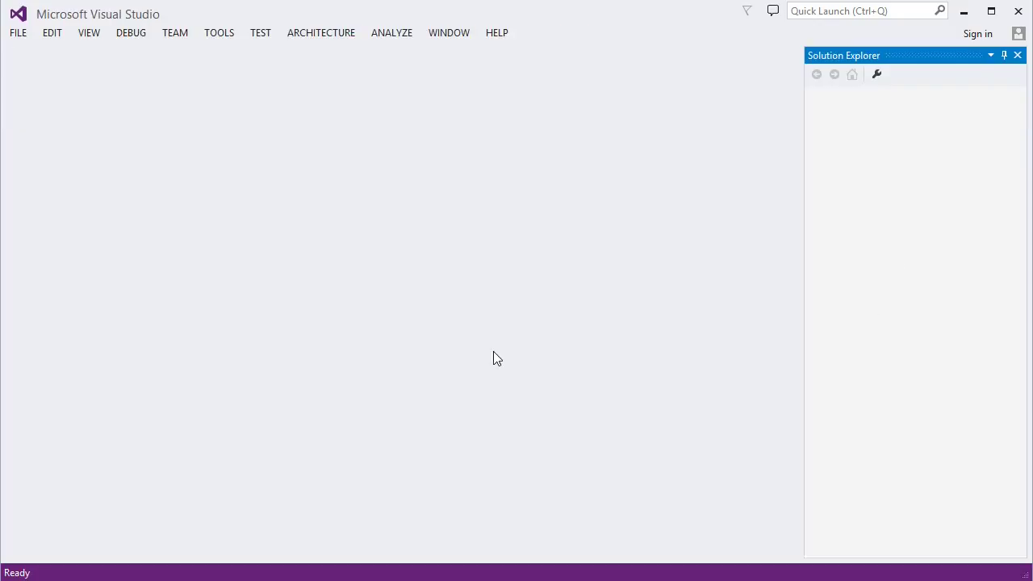
mouse_move(487, 348)
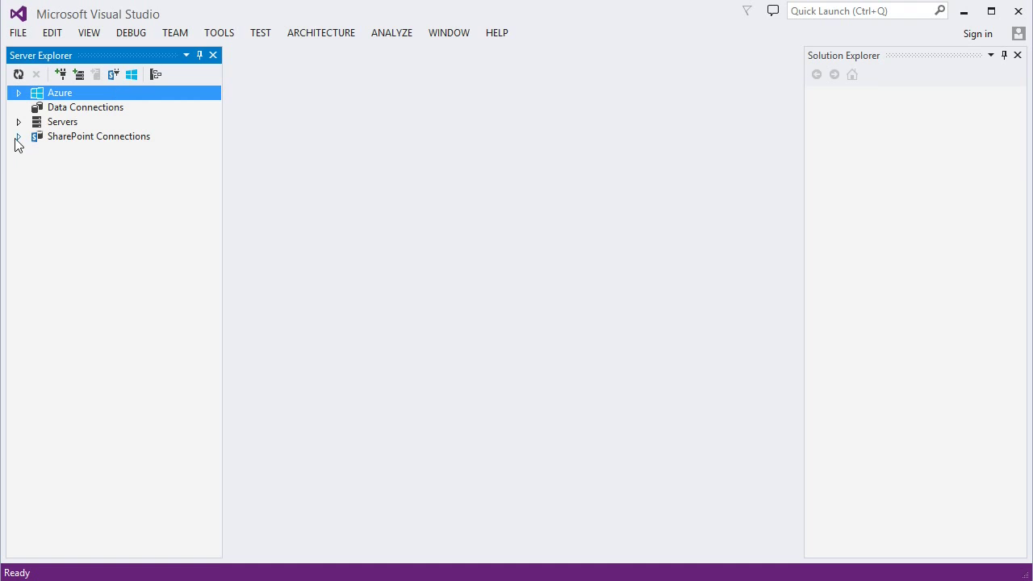
In Server Explorer expand Azure Storage to samplepolls Tables, refresh, and open the choices table
click(18, 92)
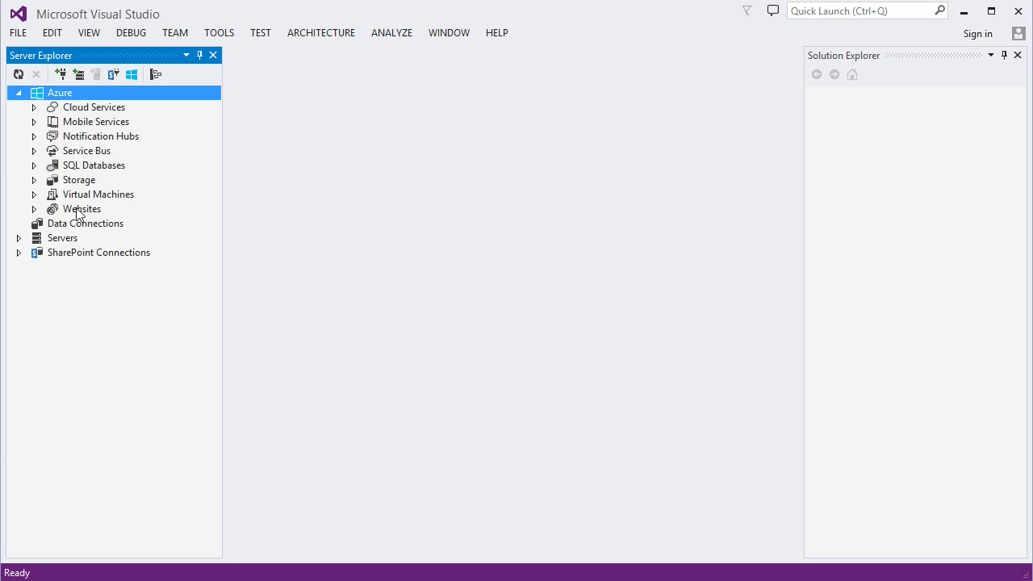
click(36, 179)
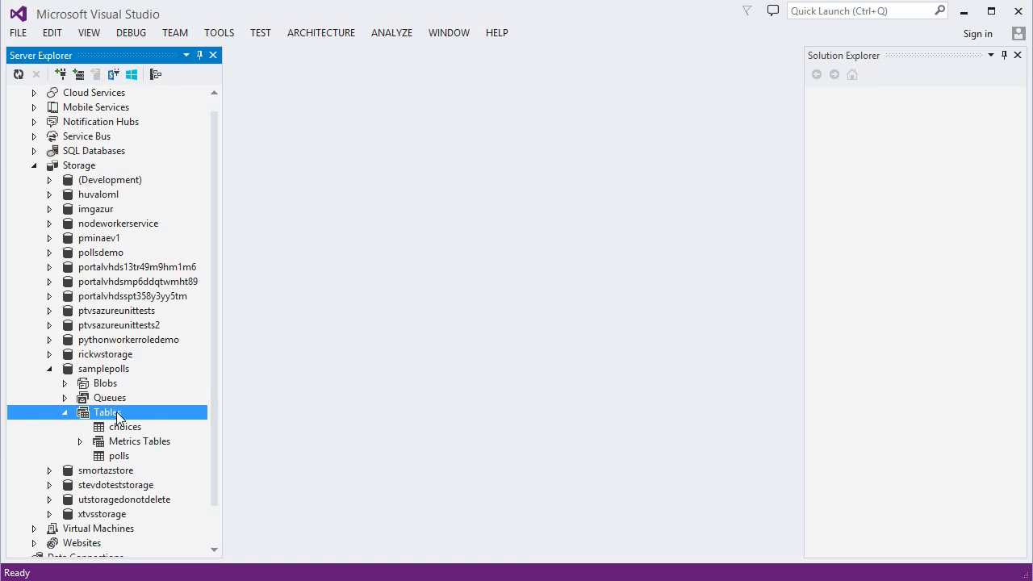
right_click(106, 413)
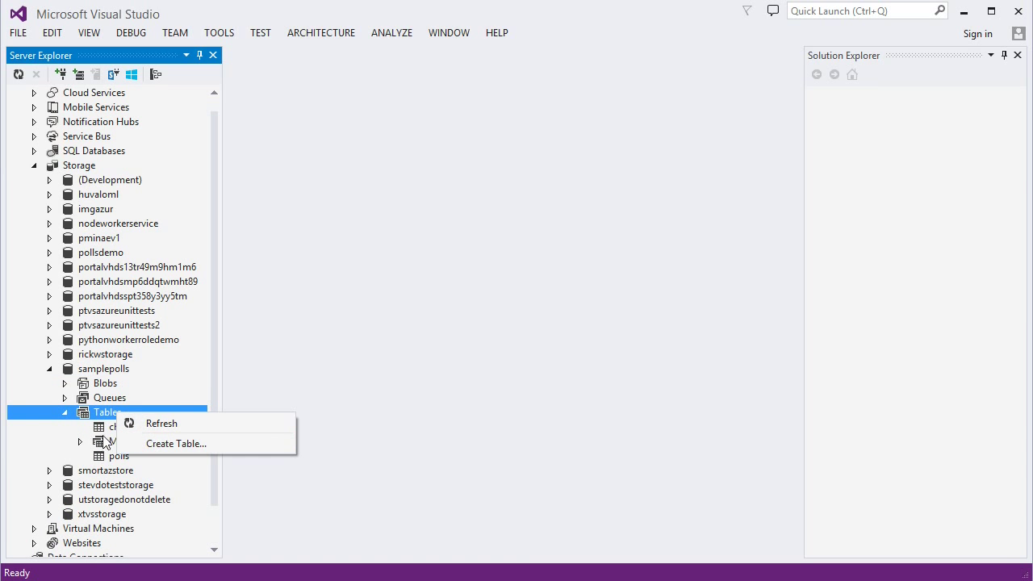
right_click(121, 426)
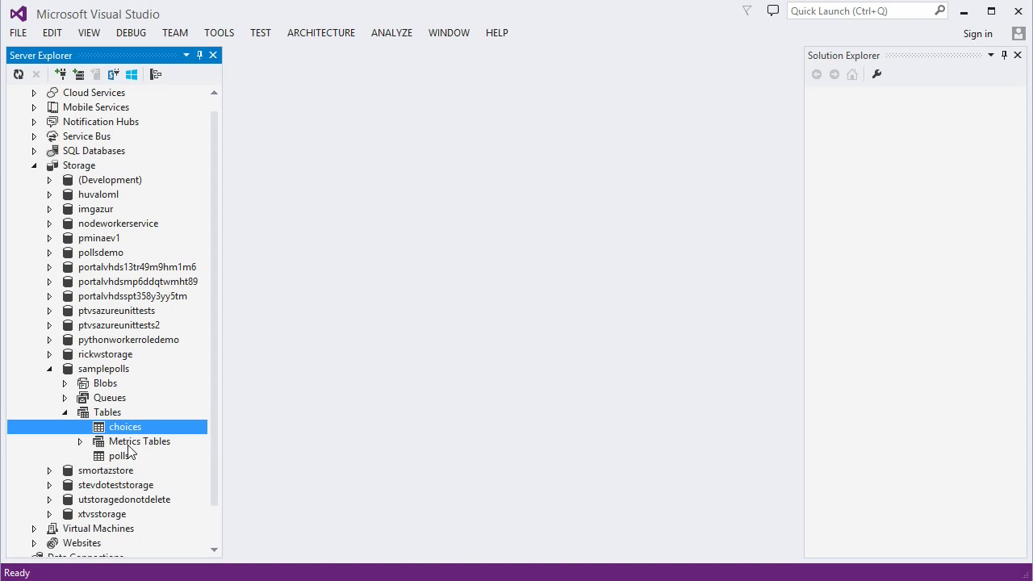
double_click(126, 426)
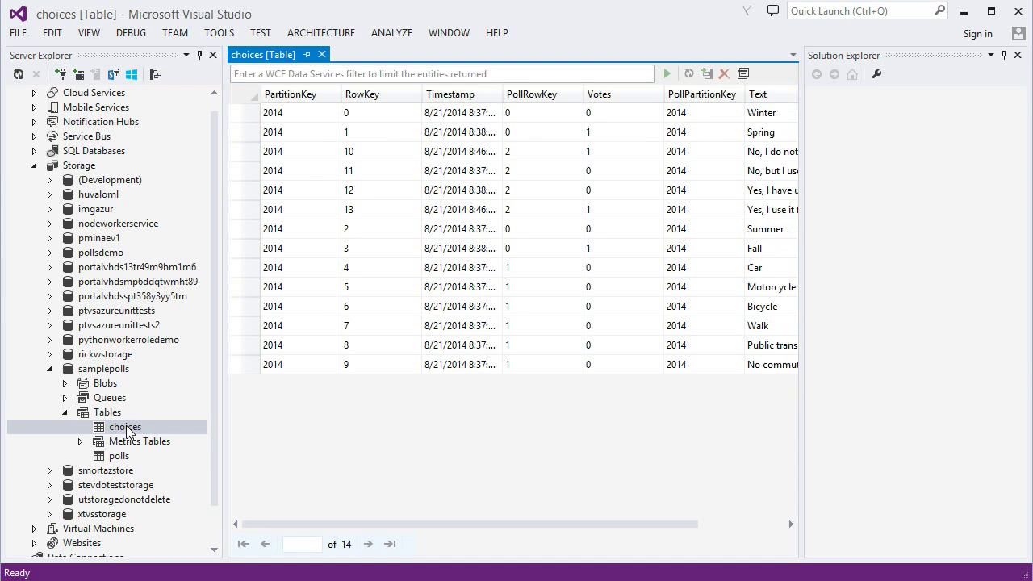
mouse_move(213, 55)
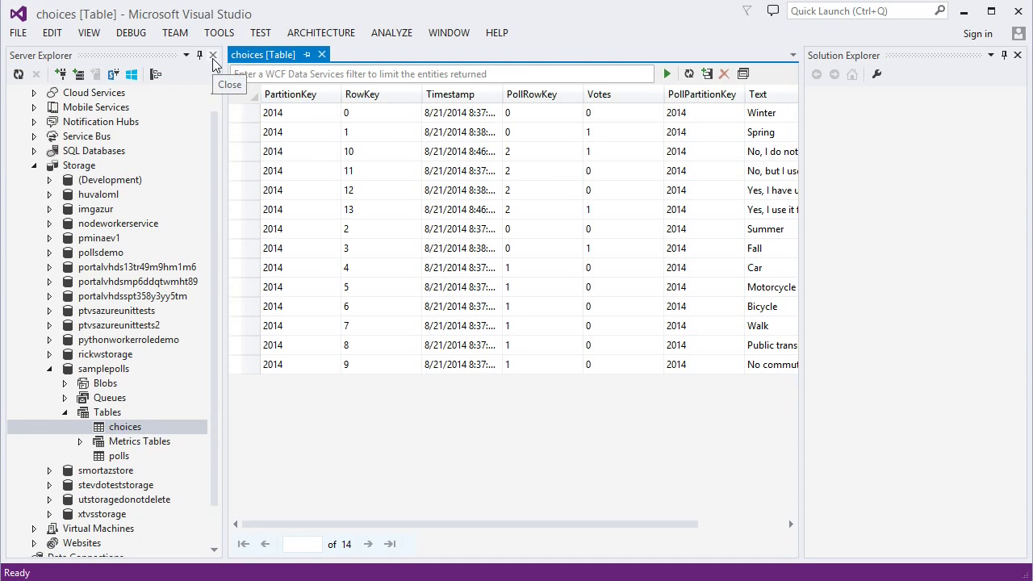
Begin publishing samplepolls to Microsoft Azure Websites and start creating a new site
click(213, 54)
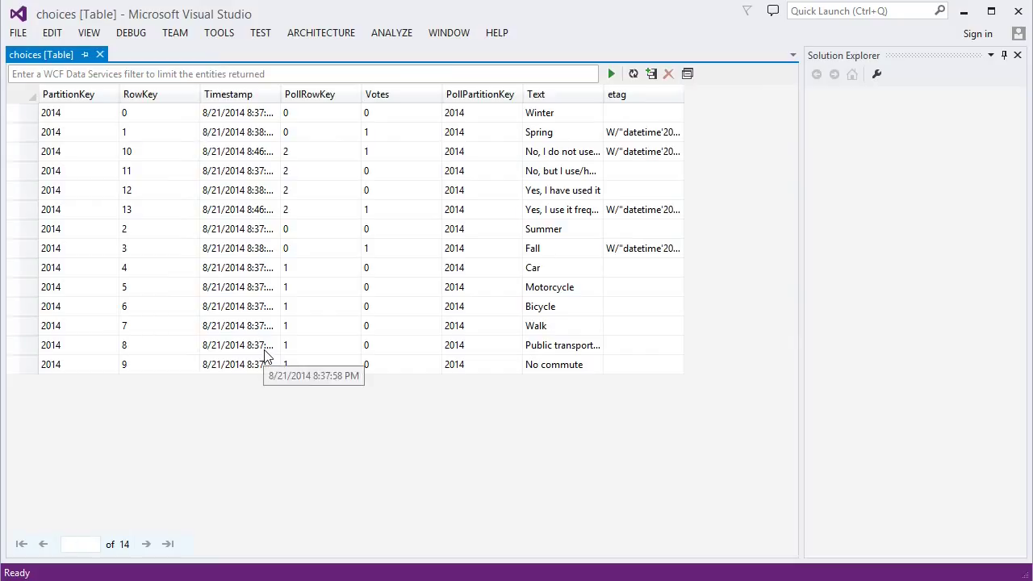
mouse_move(278, 326)
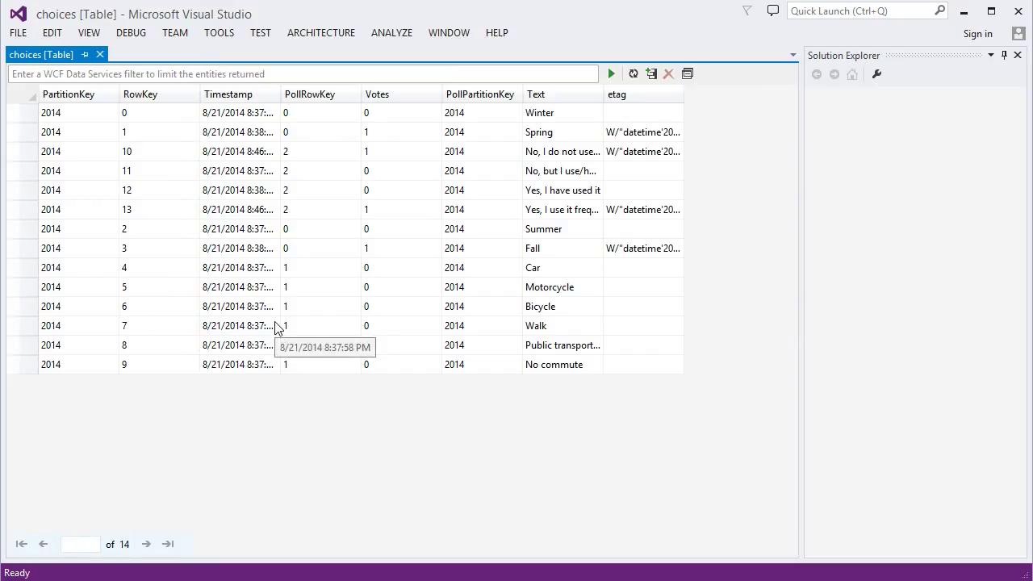
mouse_move(63, 251)
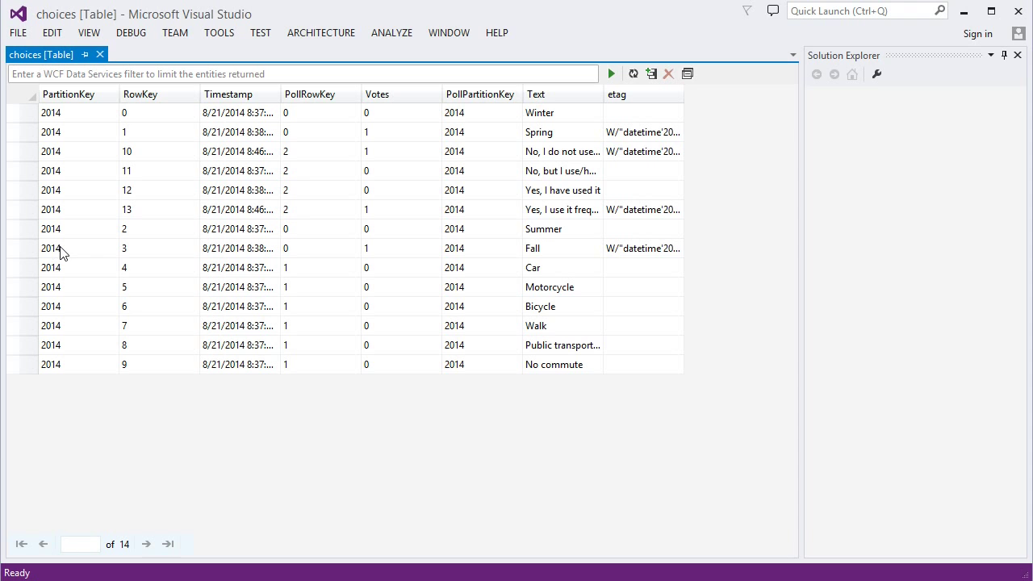
click(50, 249)
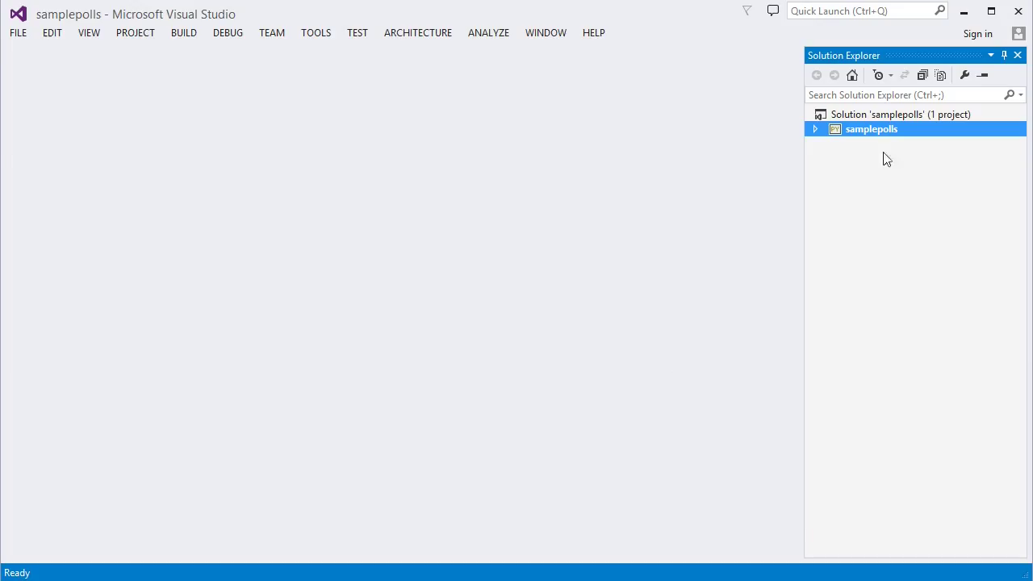
right_click(871, 129)
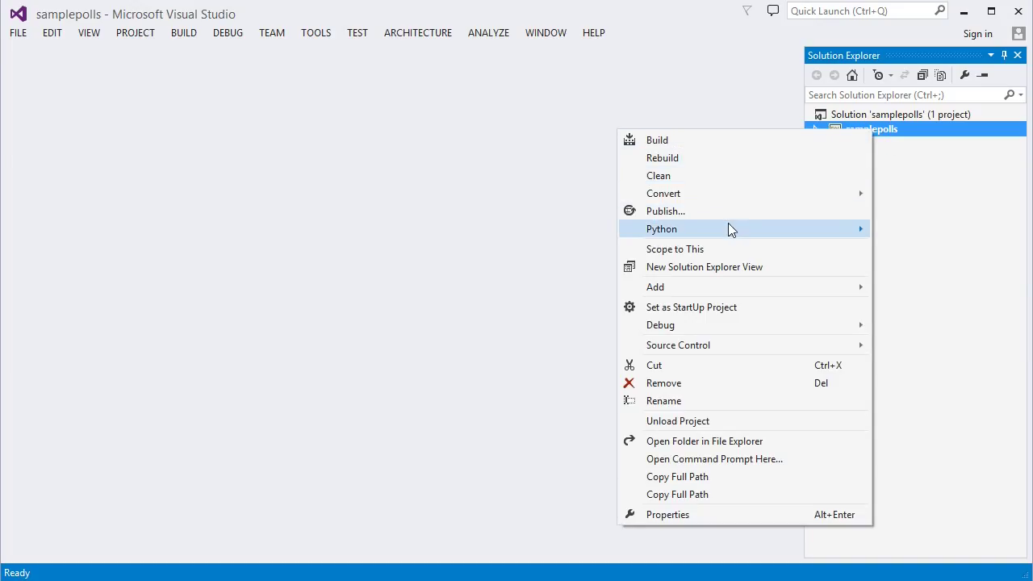
click(665, 210)
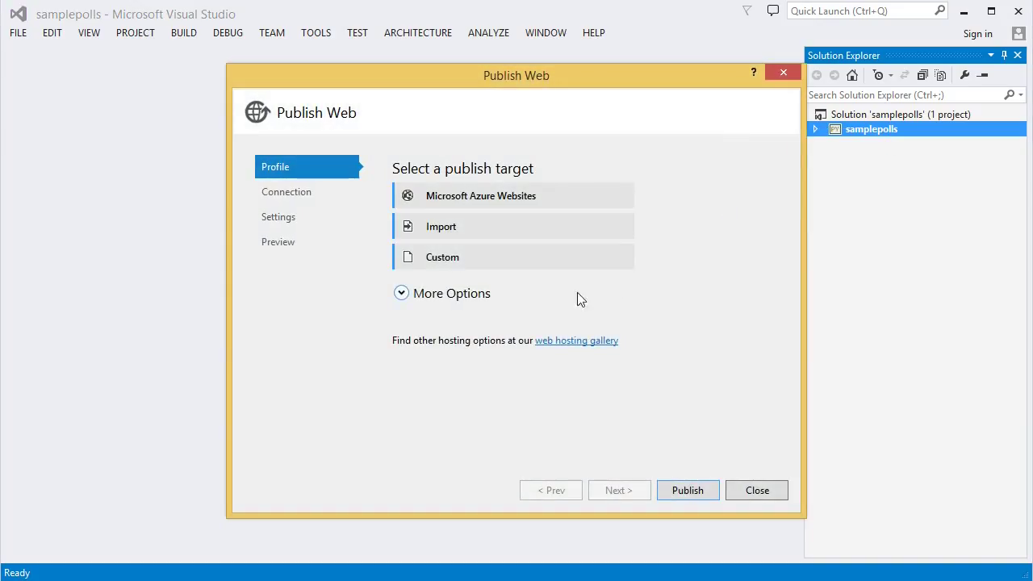
click(480, 195)
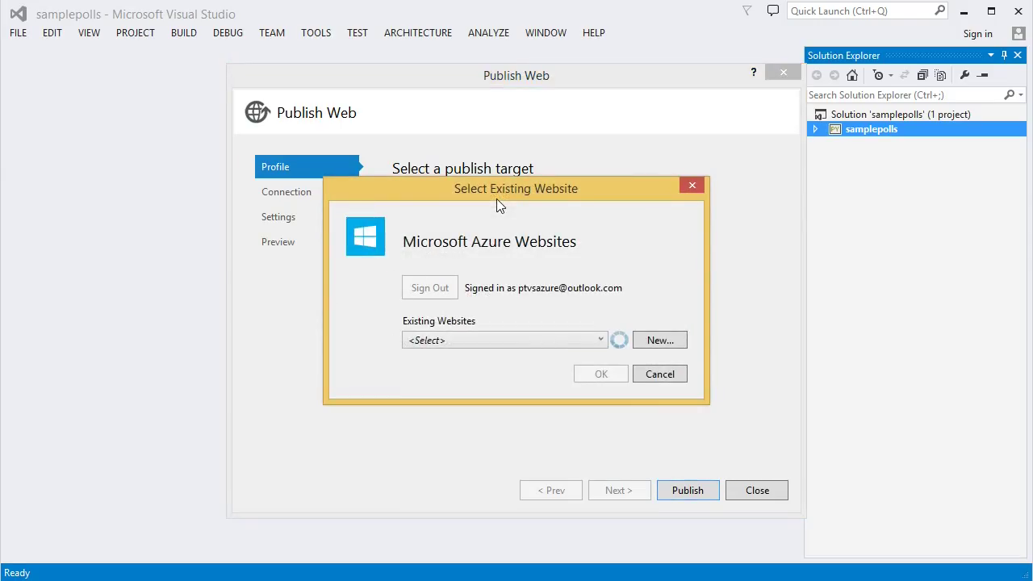
click(658, 339)
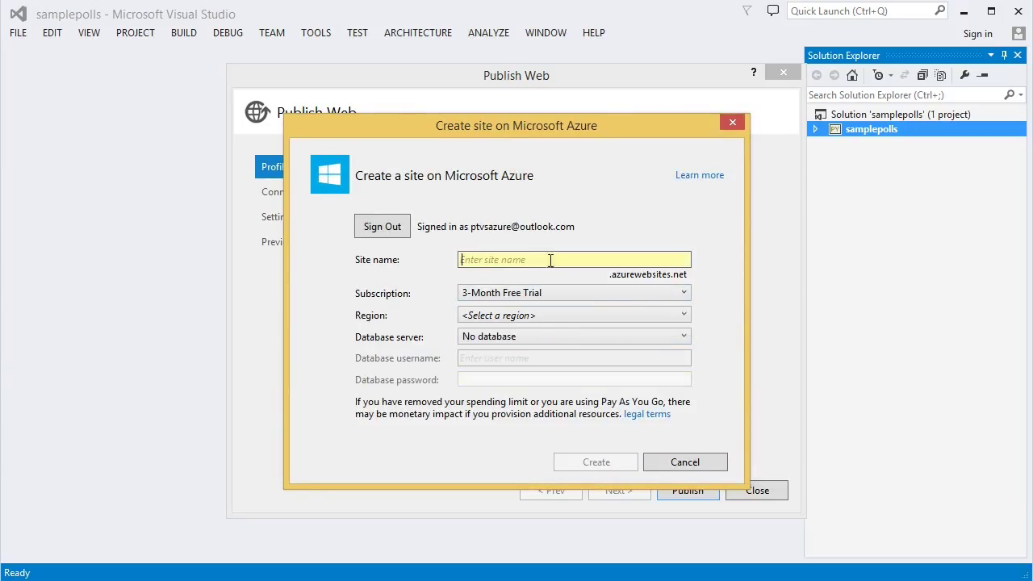
Create the Azure site samplepollstest in the West US region as the publish target
text(samplepollstest)
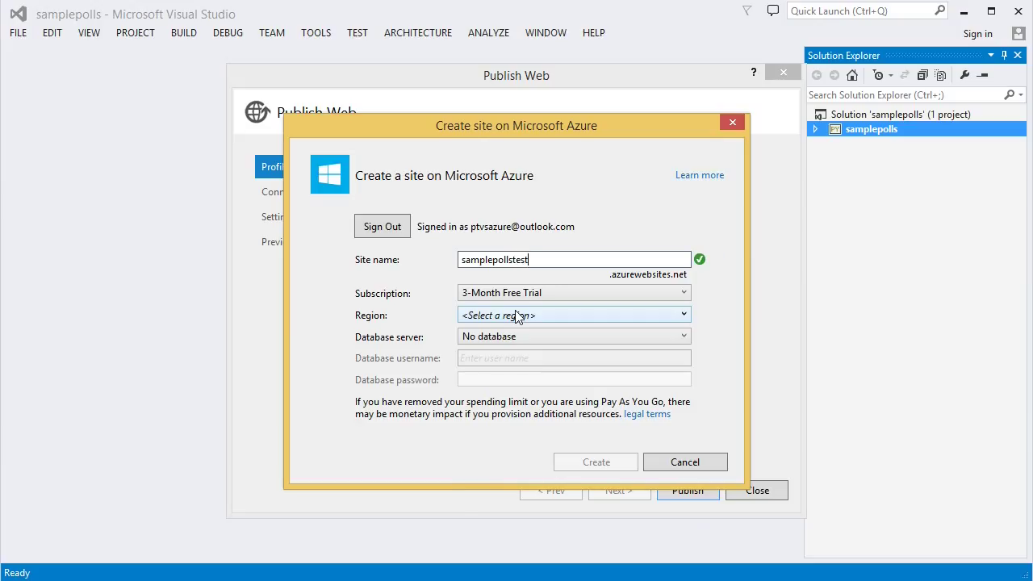
click(573, 315)
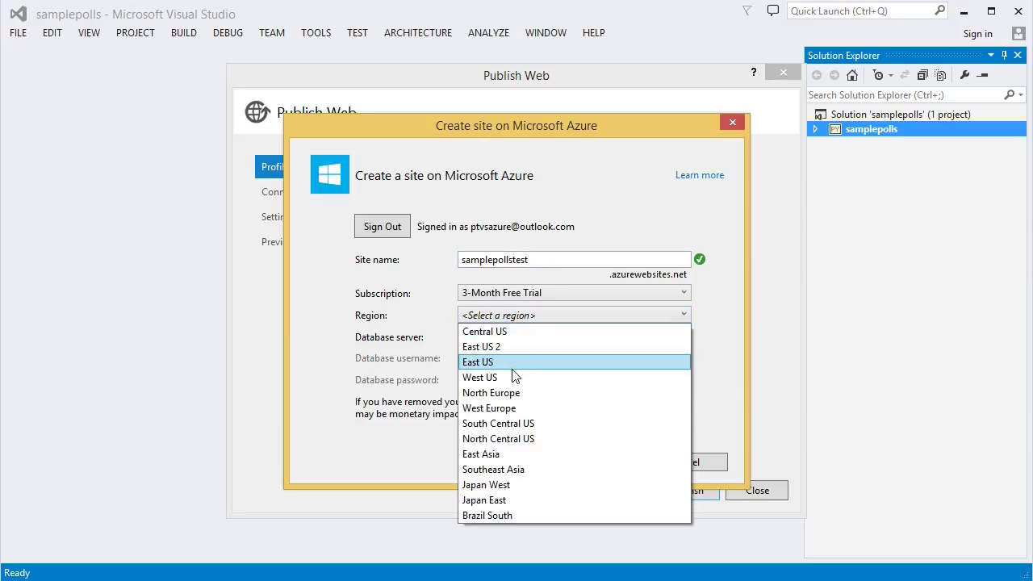
click(480, 378)
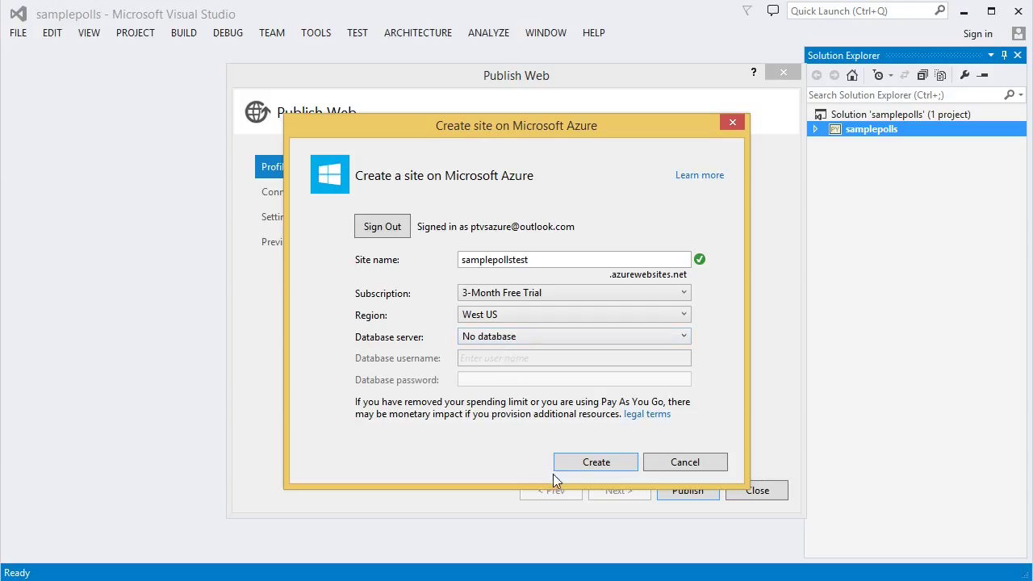
click(594, 461)
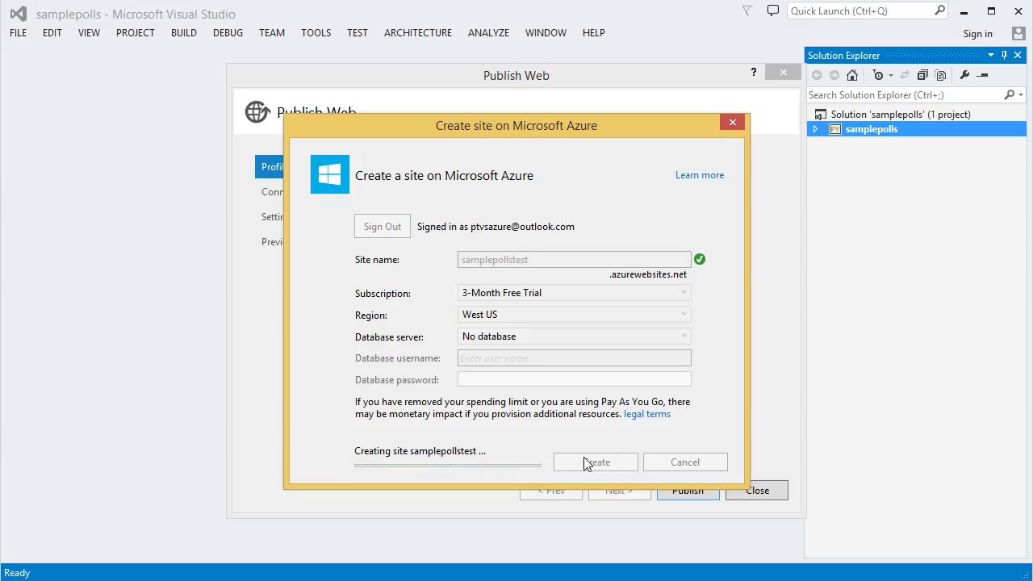
click(594, 461)
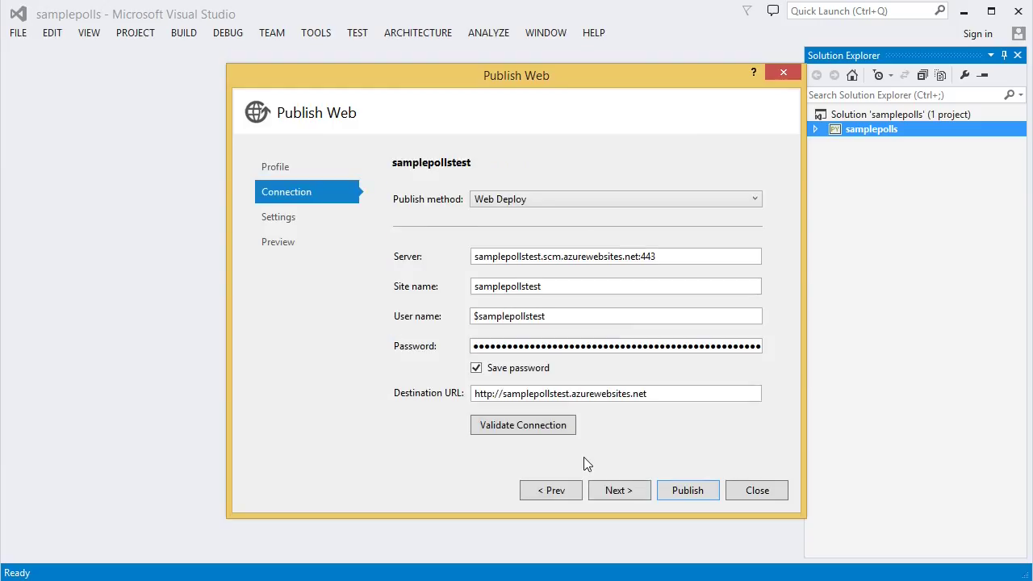
Publish the project with the Release configuration to the samplepollstest website
click(619, 491)
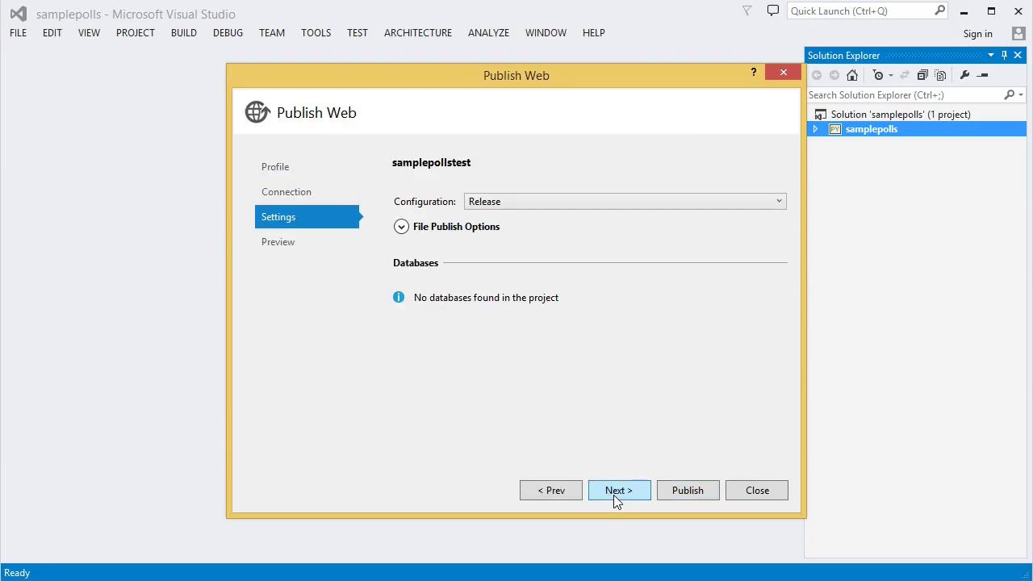
mouse_move(694, 397)
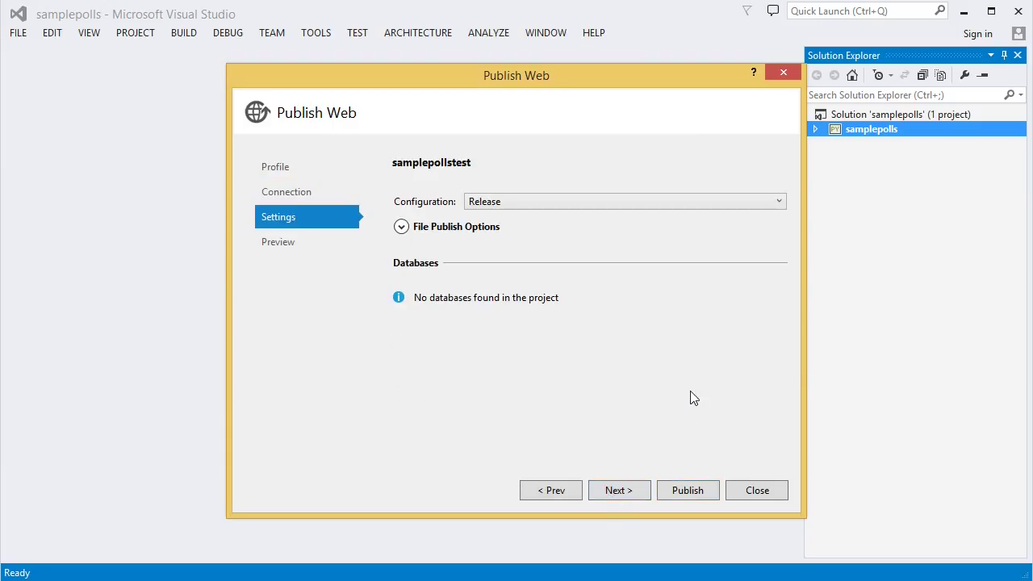
mouse_move(687, 387)
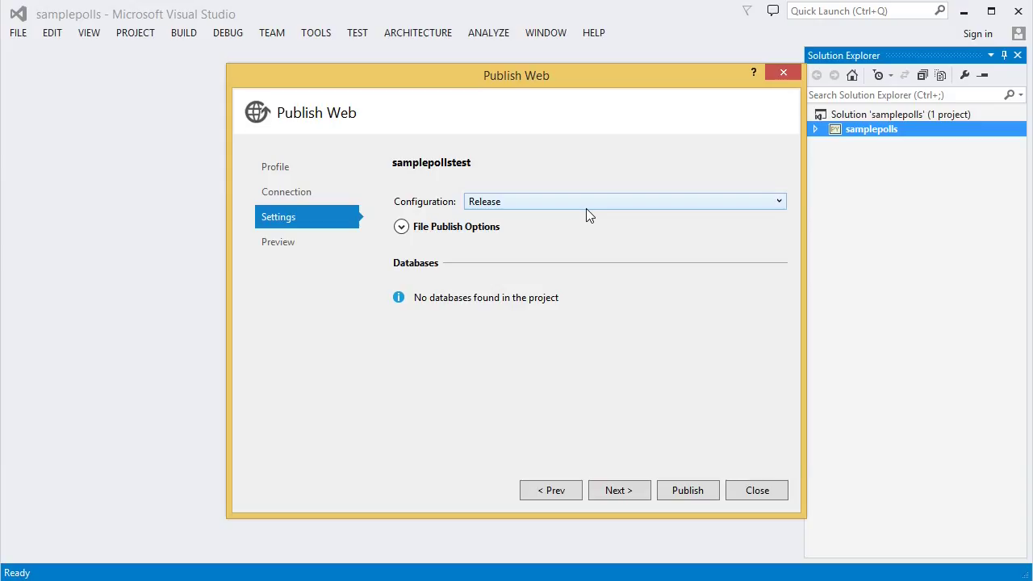
mouse_move(561, 316)
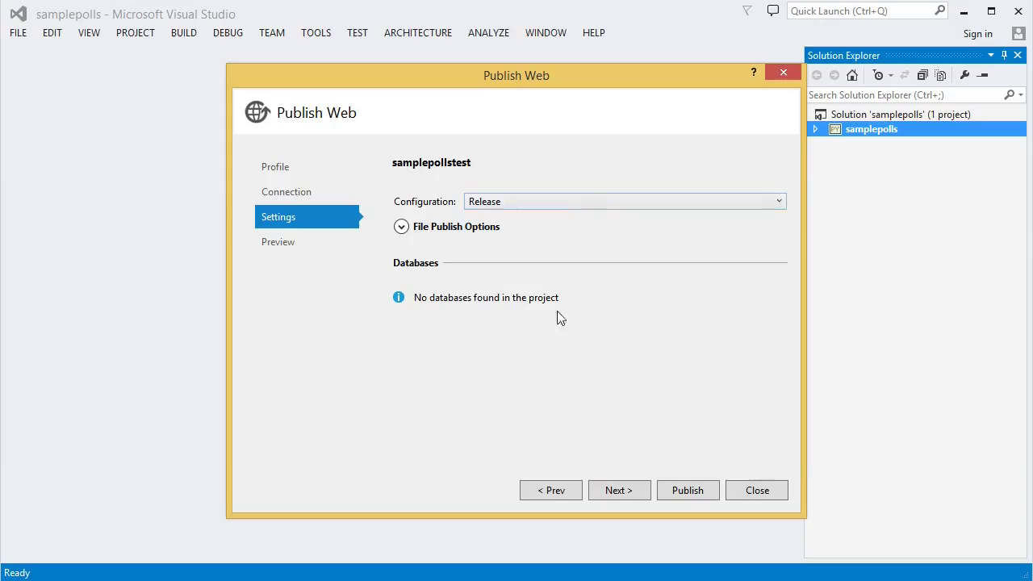
click(400, 226)
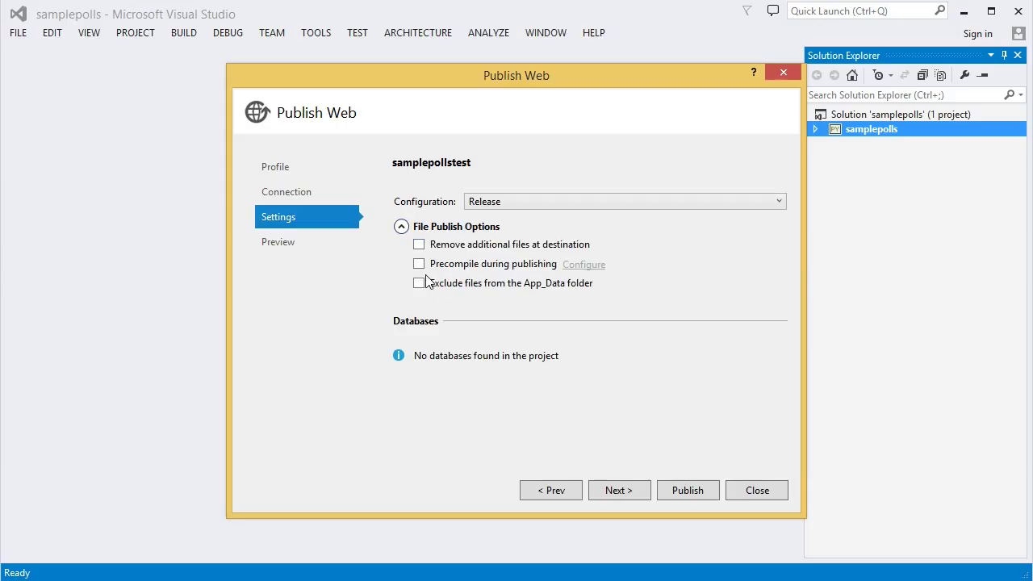
mouse_move(442, 288)
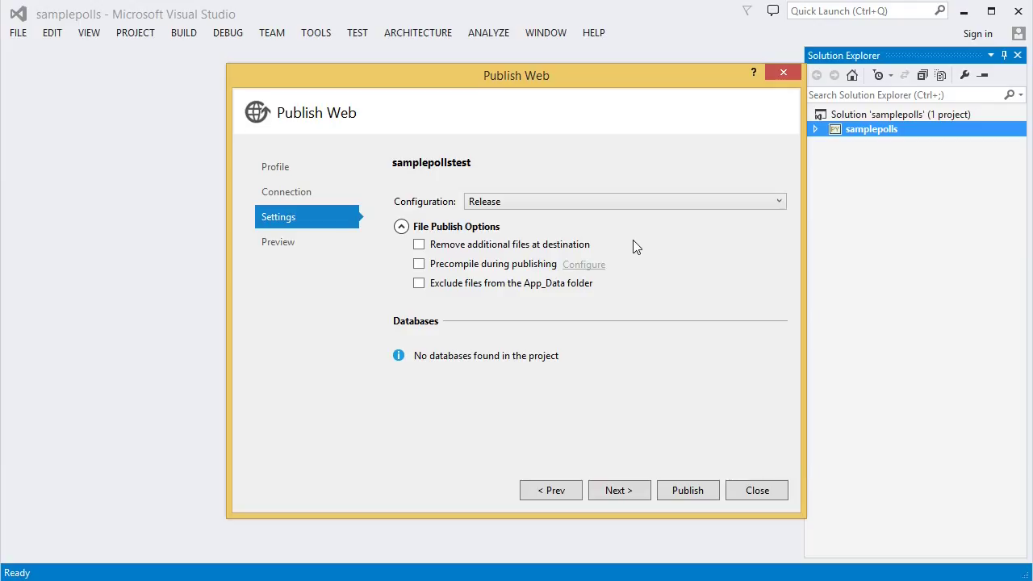
mouse_move(612, 455)
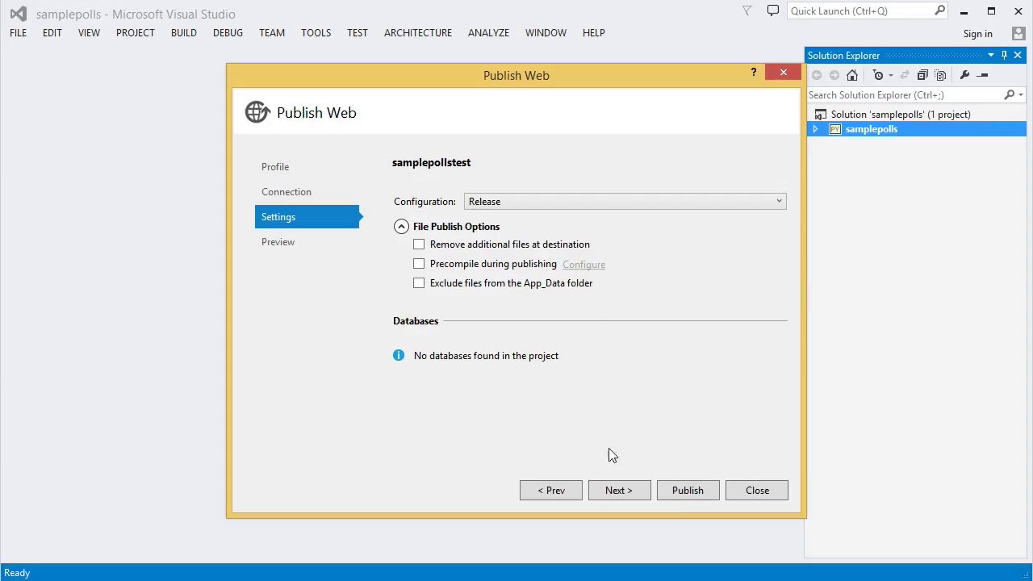
click(688, 491)
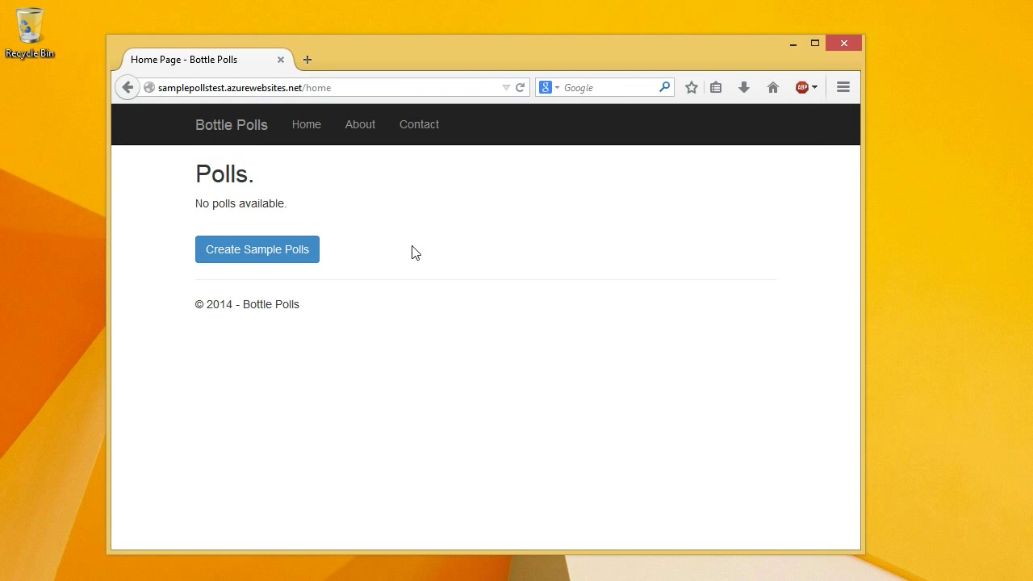
View the live site's About page, then go to the Azure portal's Web Sites list
click(359, 124)
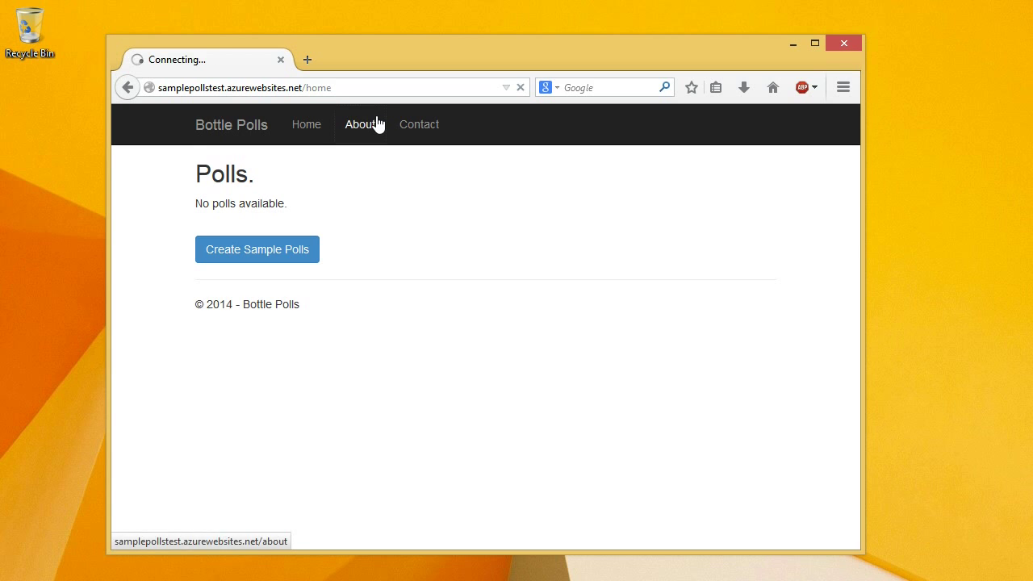
click(360, 124)
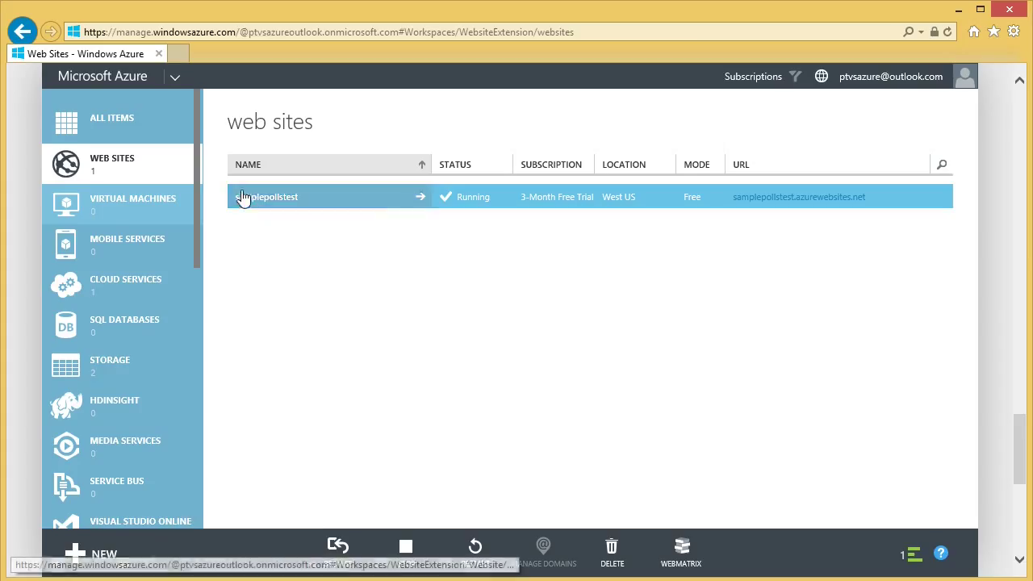
Show the samplepollstest site's CONFIGURE page scrolled to the app settings section
click(266, 197)
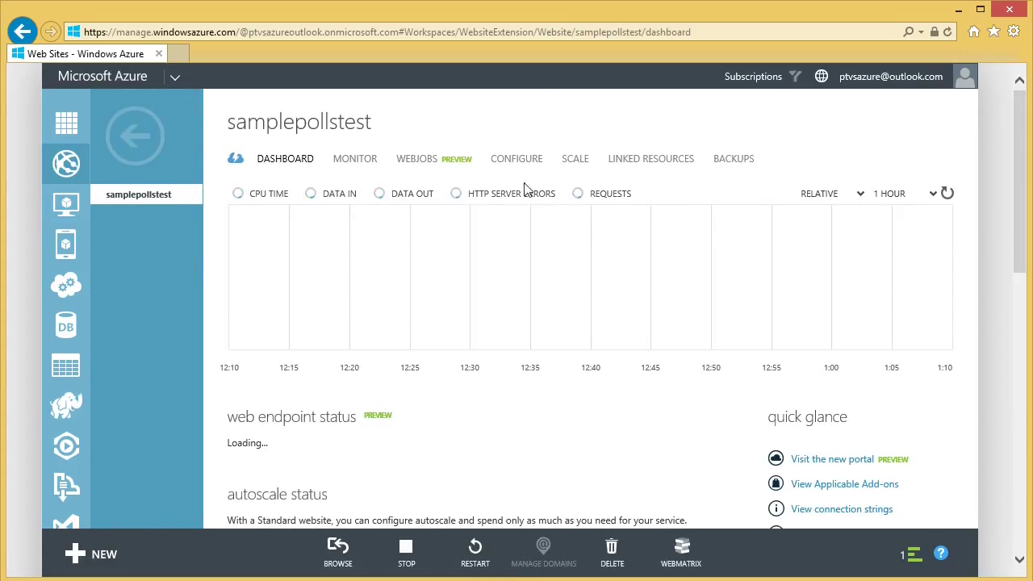
click(517, 158)
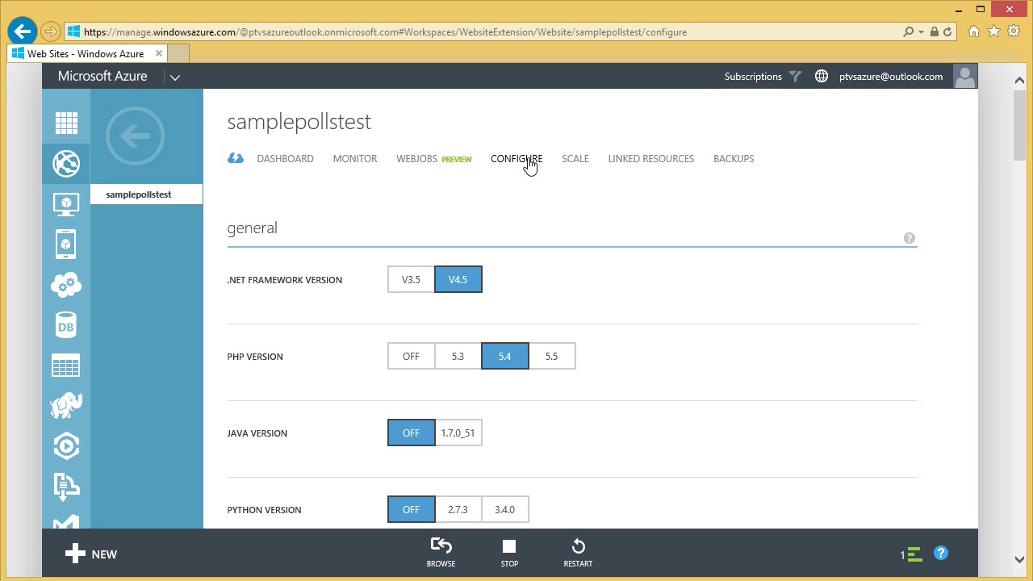
scroll(down, 3)
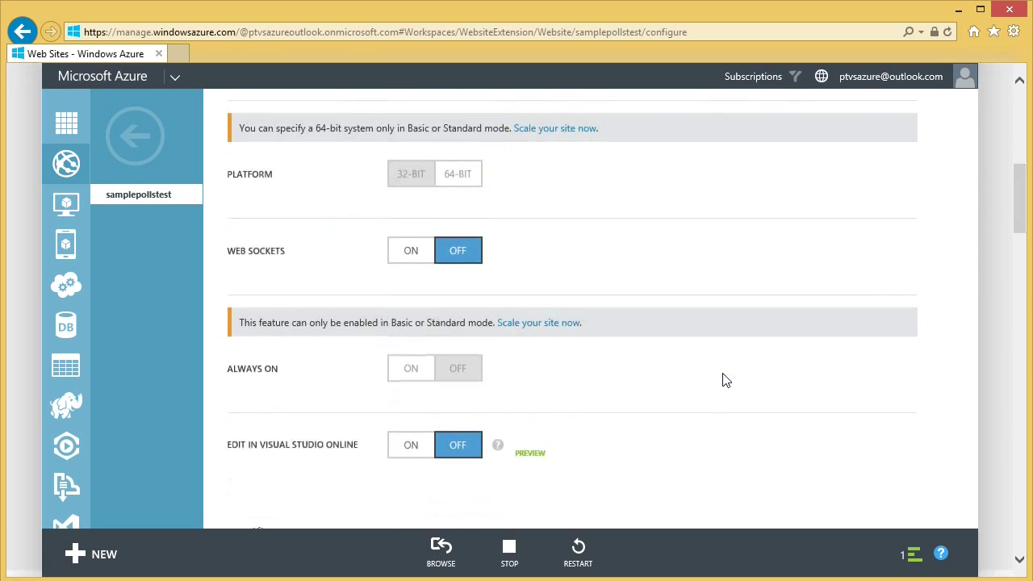
scroll(down, 3)
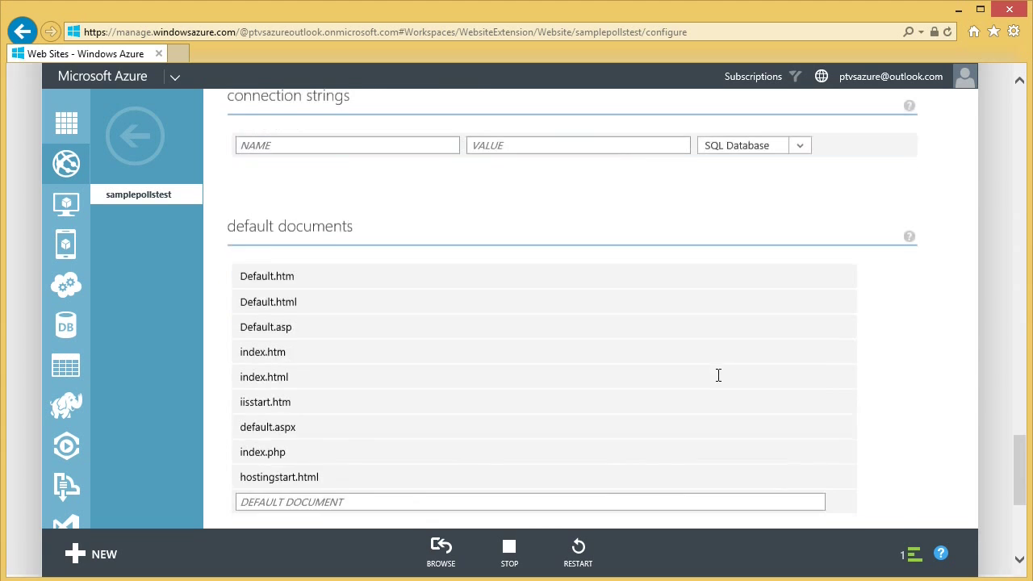
scroll(down, 3)
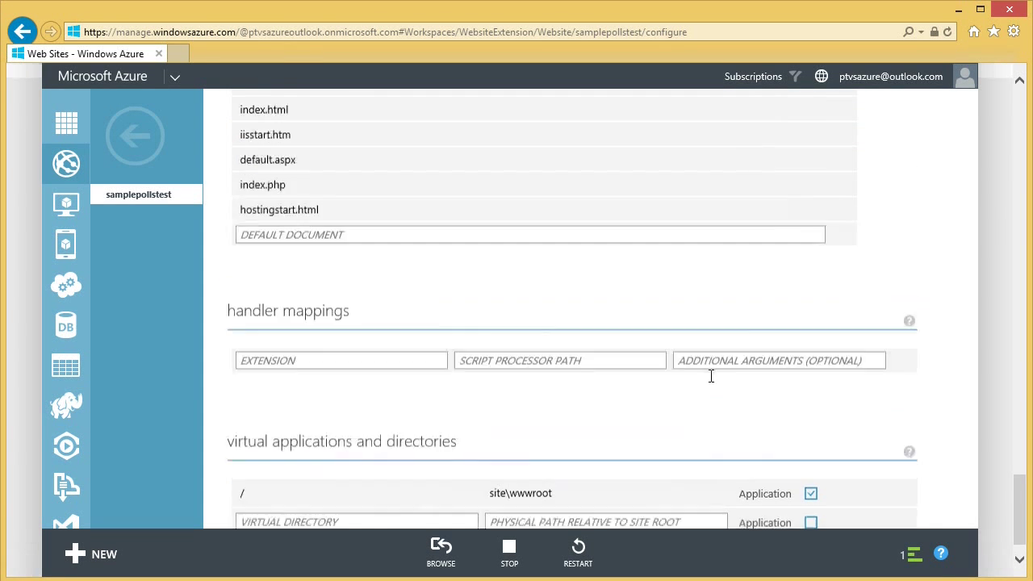
scroll(up, 3)
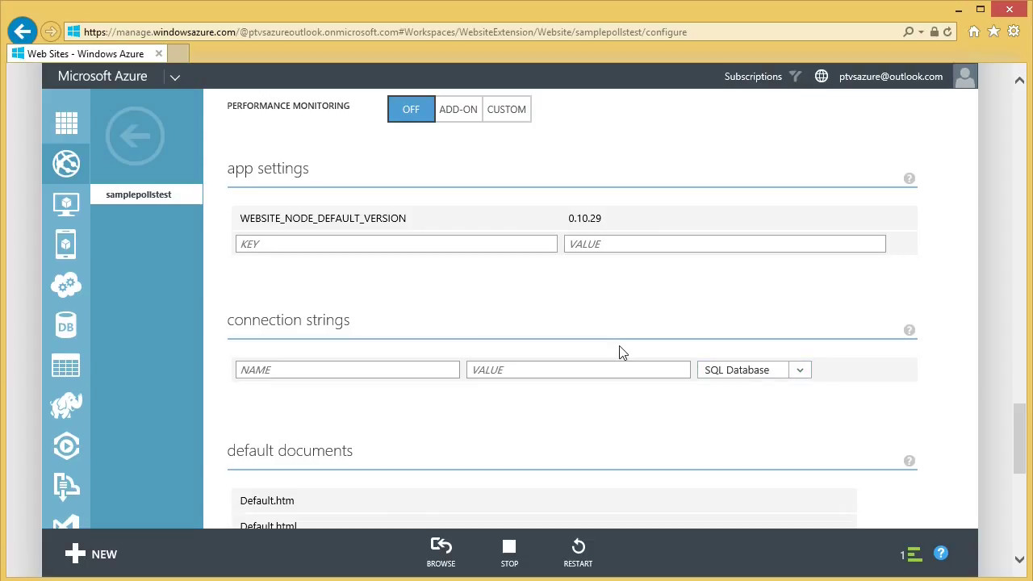
mouse_move(623, 342)
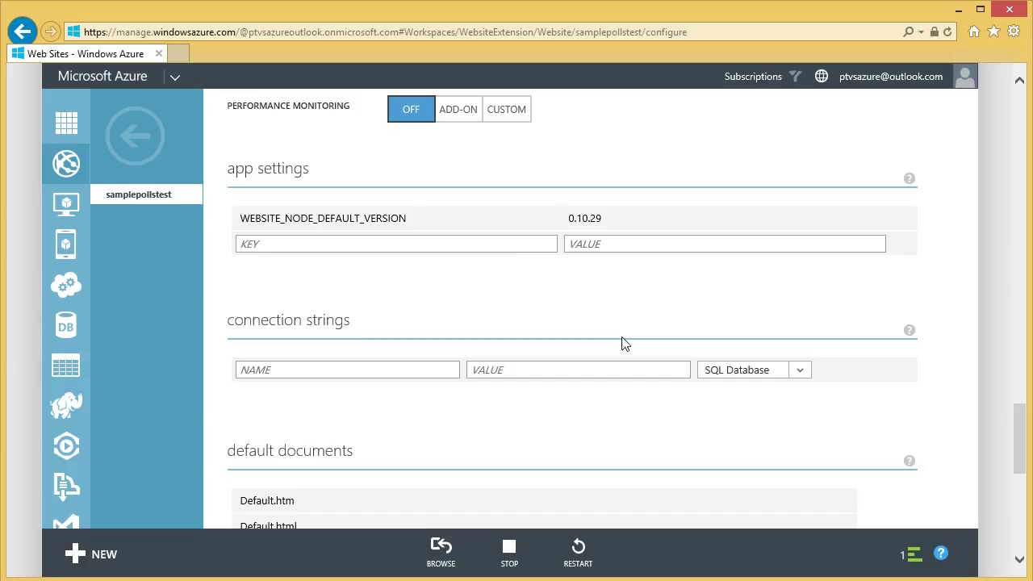
Add app settings REPOSITORY_NAME=azuretablestorage and STORAGE_NAME=samplepolls
text(REPOSITORY_NAME)
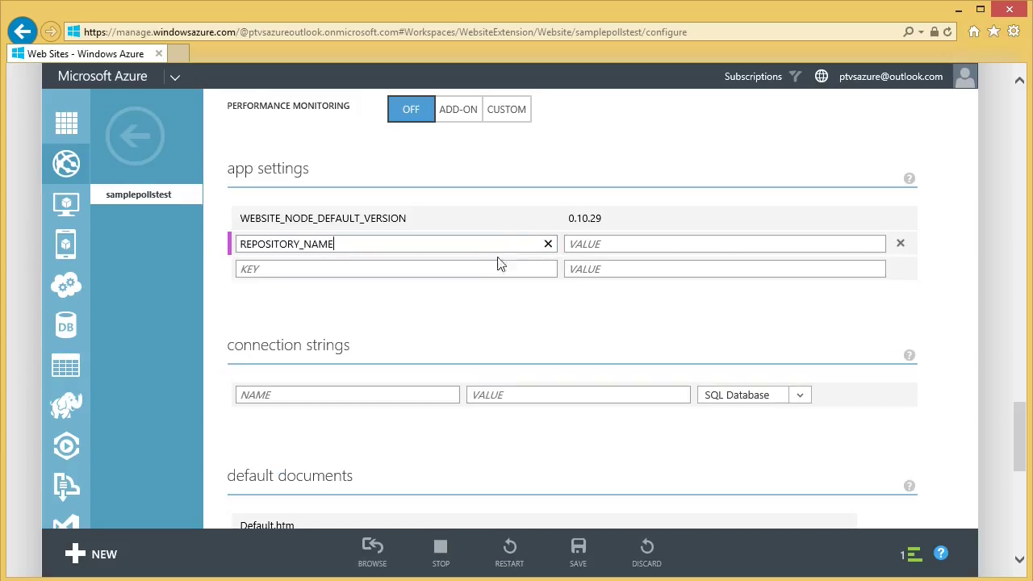
click(723, 242)
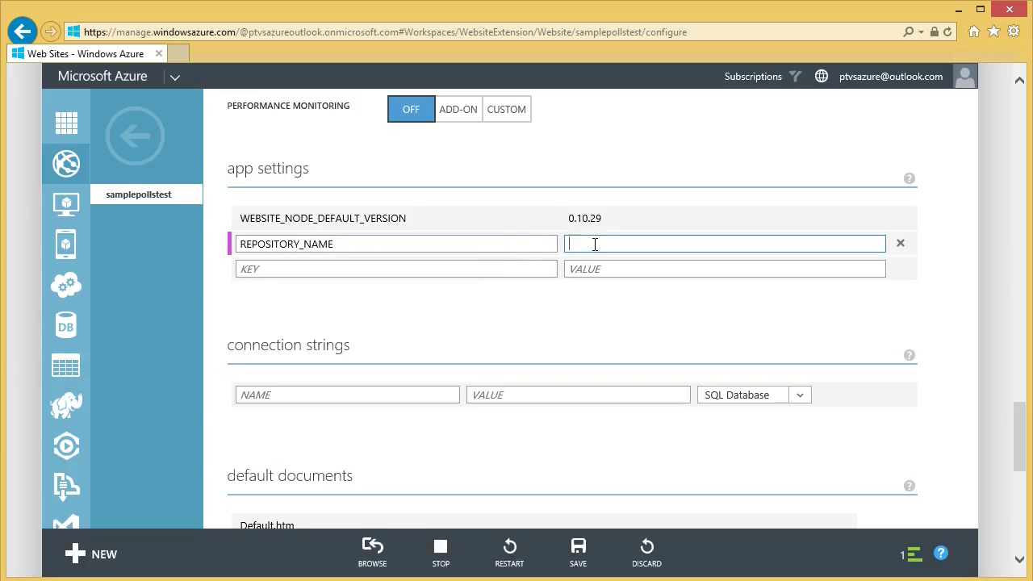
text(azuretablestorage)
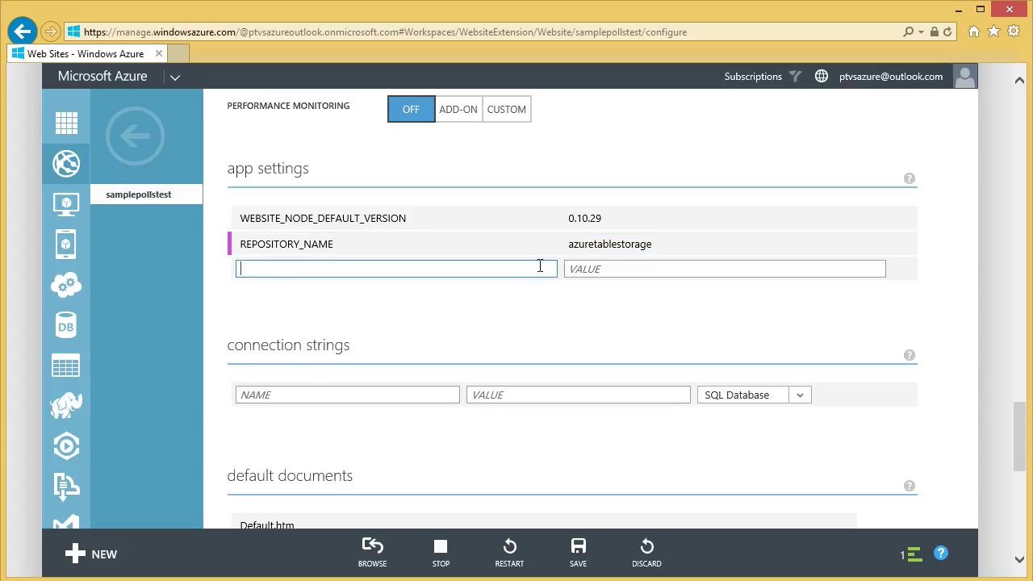
text(STORAGE_NAME)
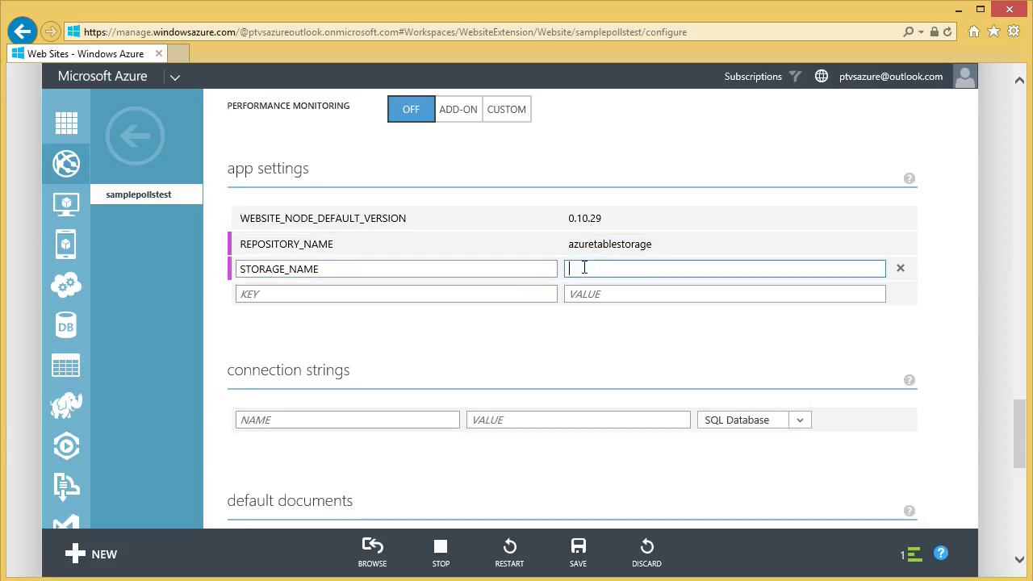
text(samplepolls)
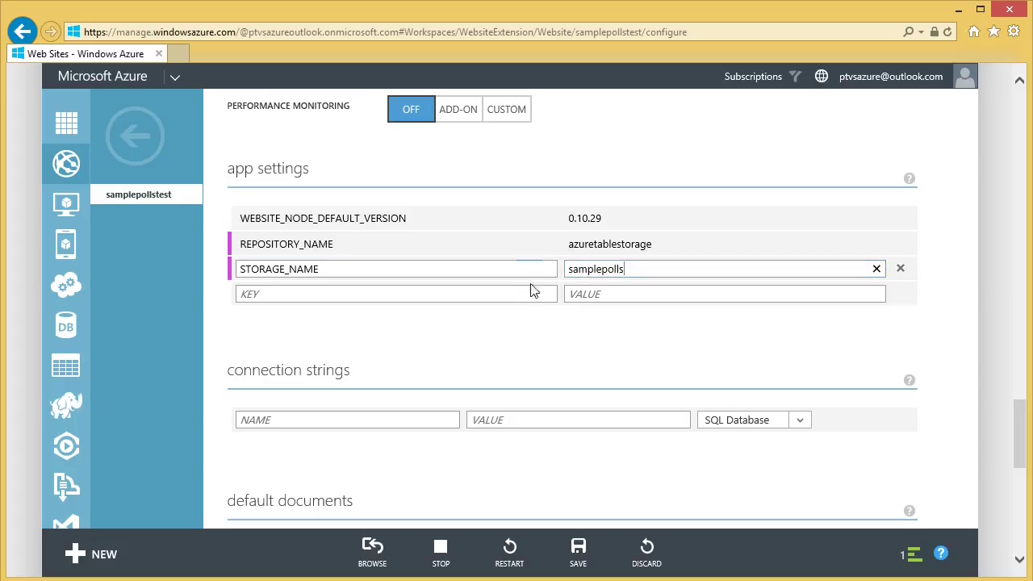
Add STORAGE_KEY with the samplepolls account key, save the settings, and browse to the live site
click(394, 293)
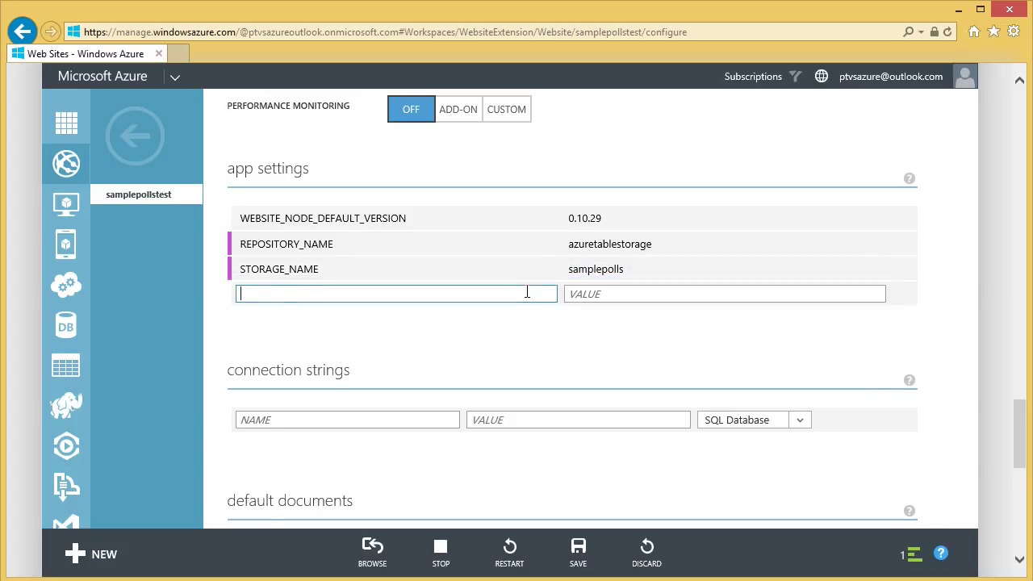
text(STORAGE_KEY)
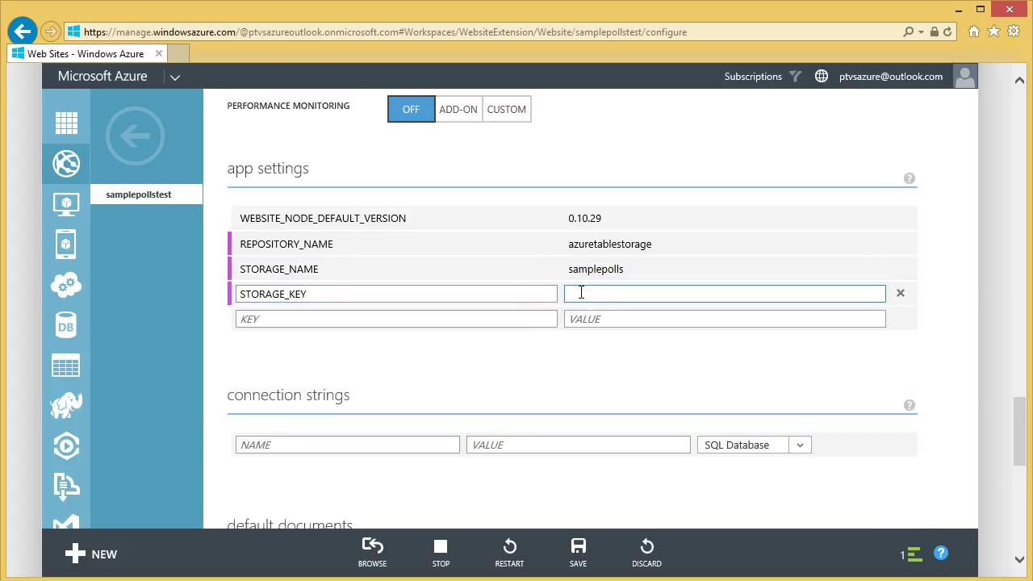
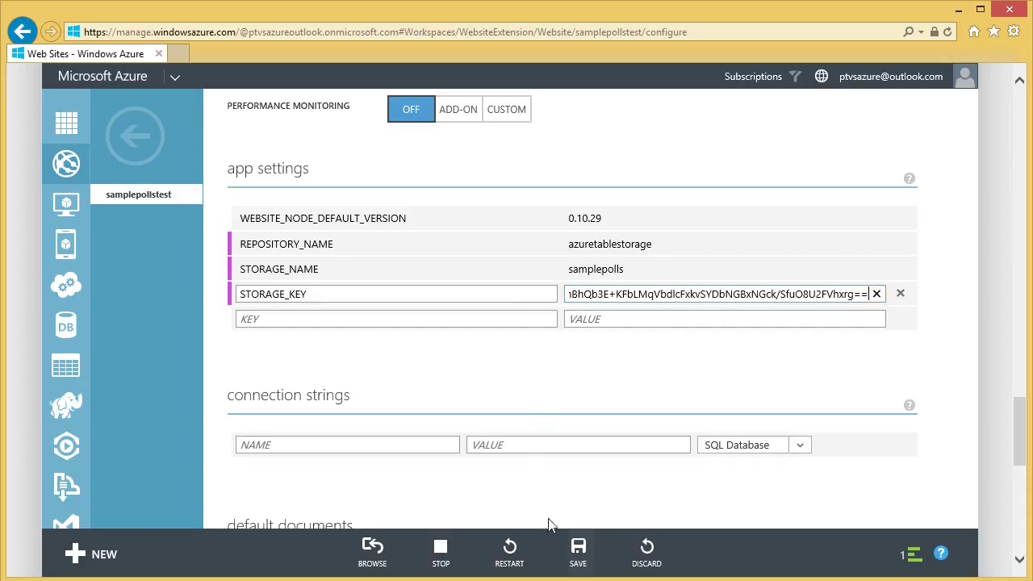
click(578, 551)
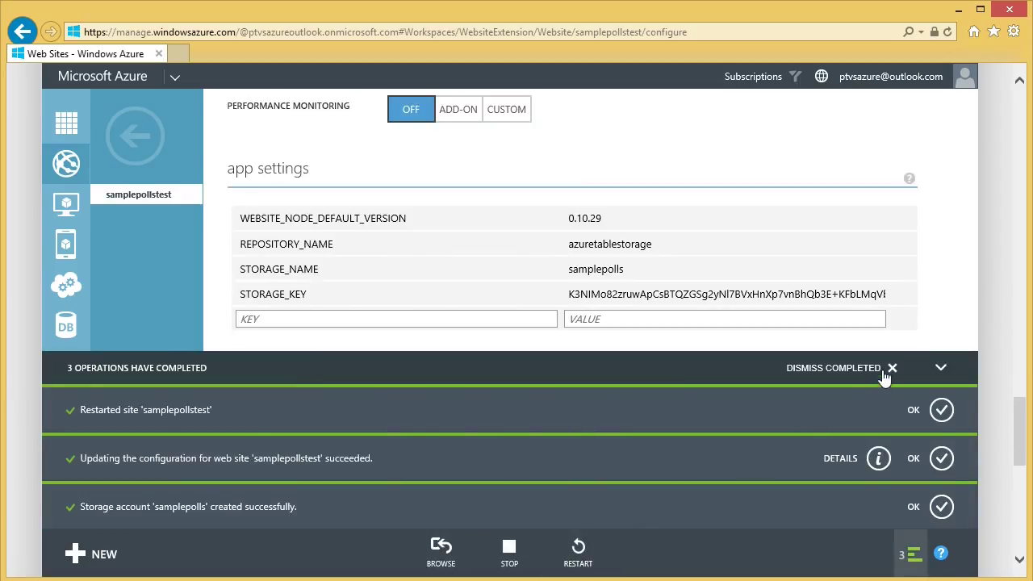
click(893, 368)
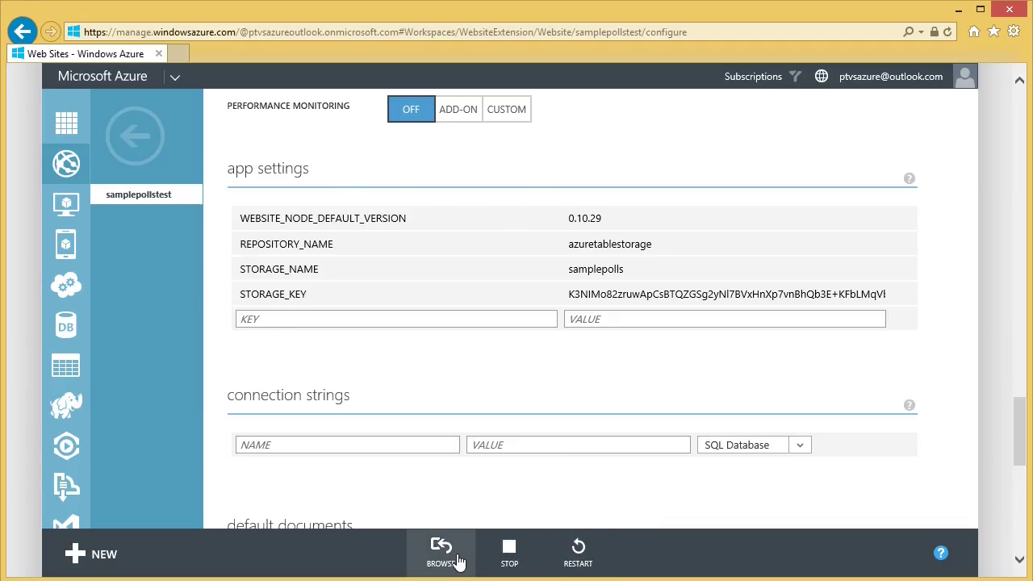
click(439, 546)
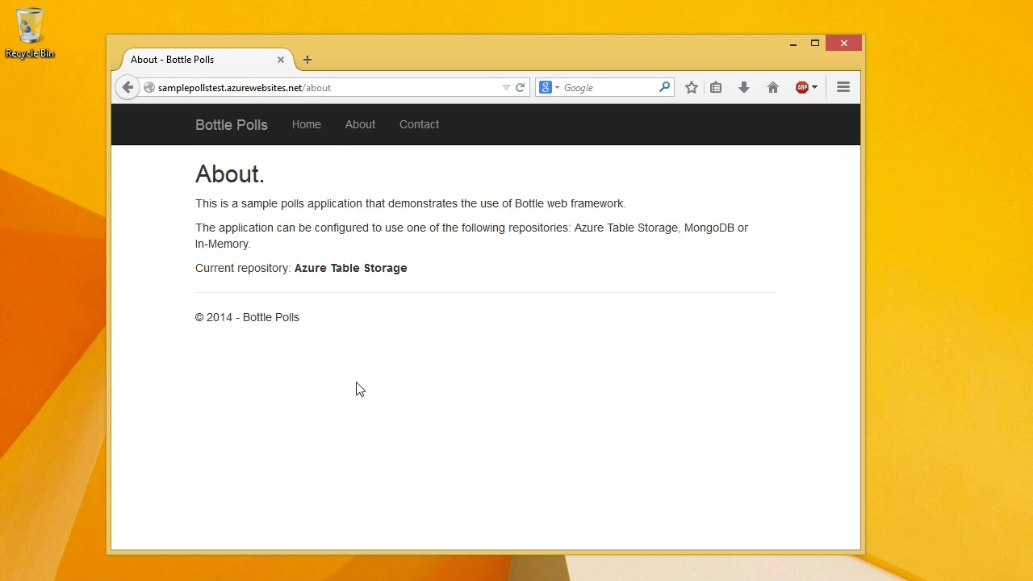
Vote 'No, I do not use Node.js' on the Node.js Tools poll and return to vote again
click(306, 125)
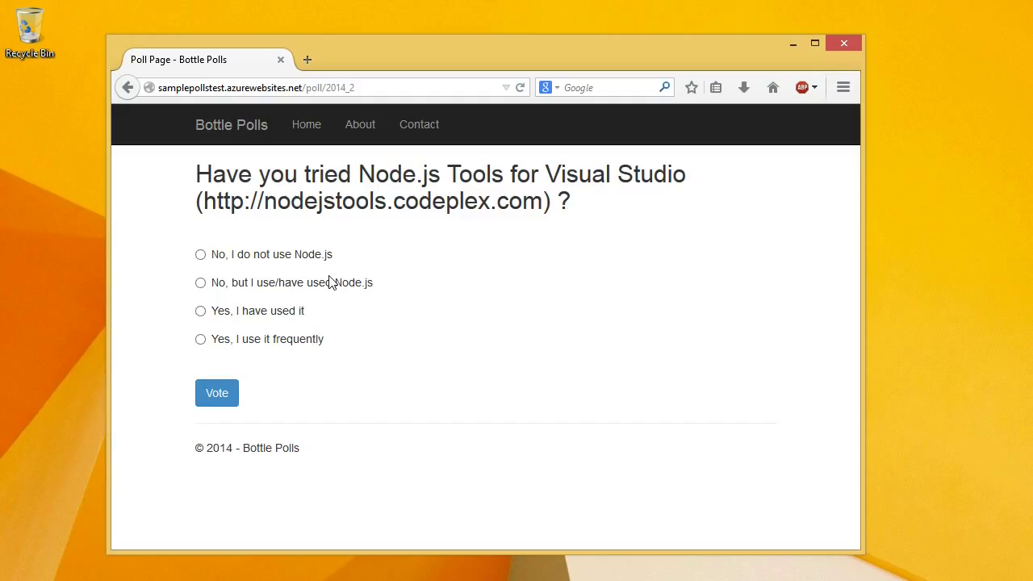
click(200, 255)
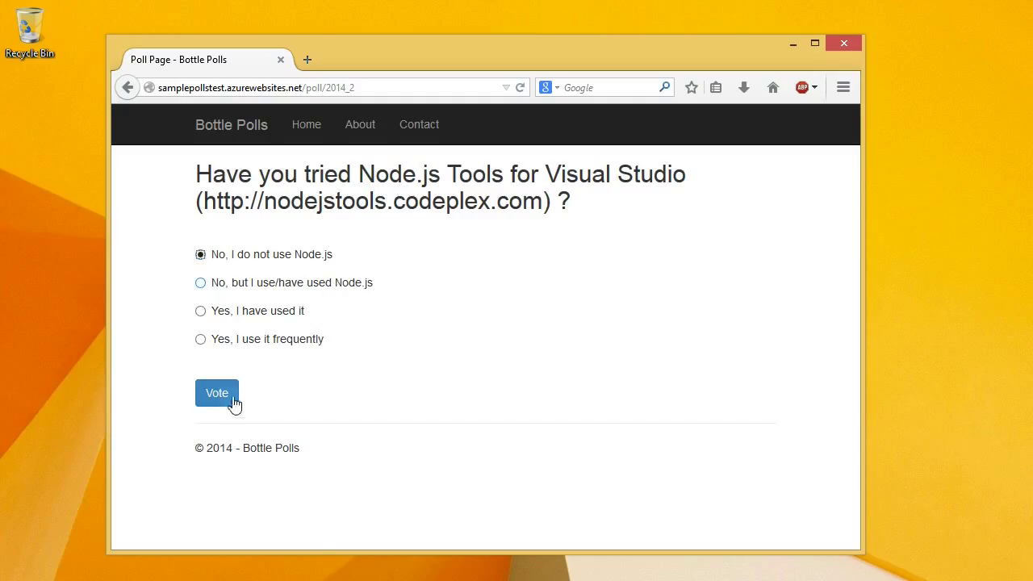
click(217, 394)
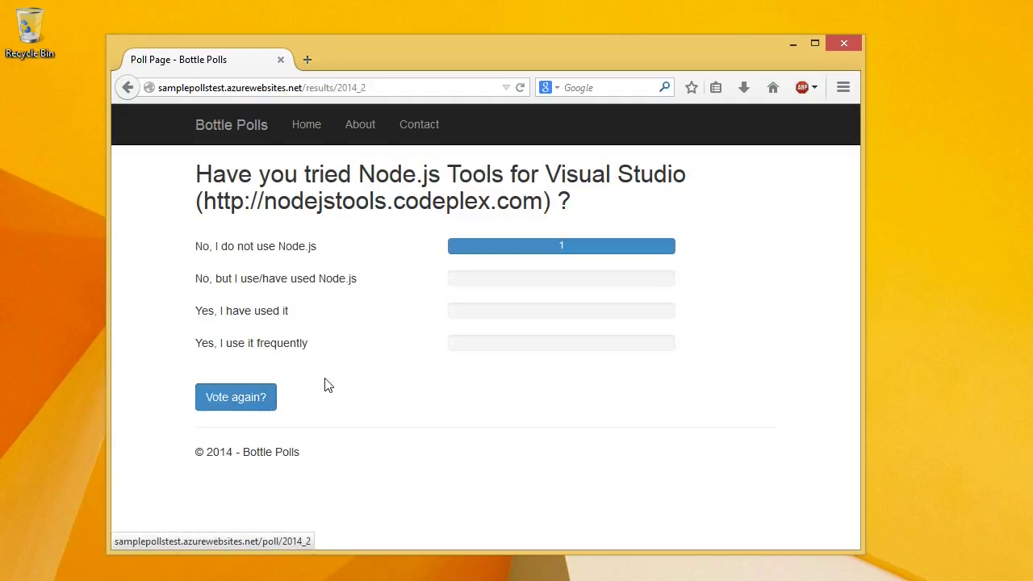
click(236, 397)
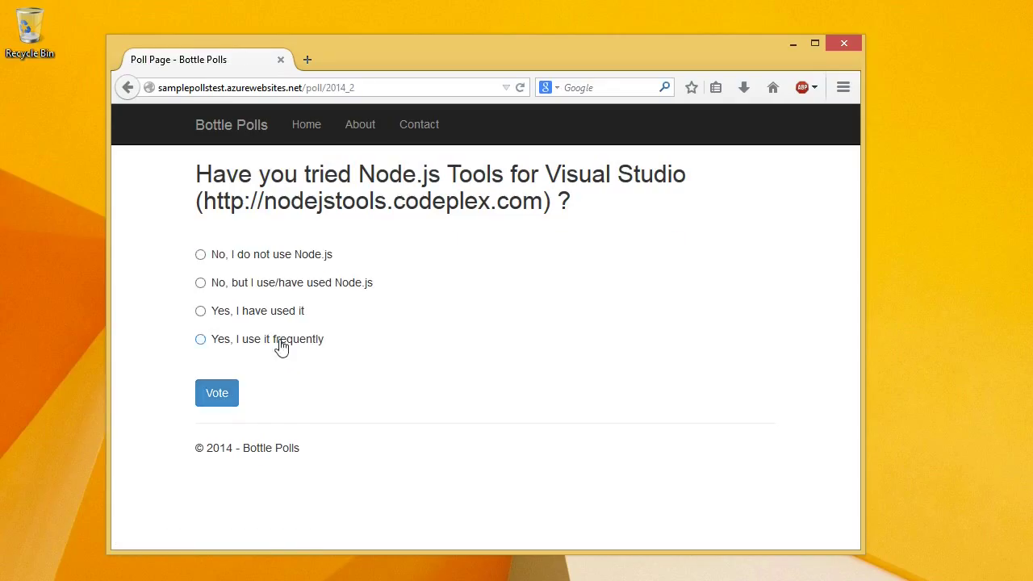